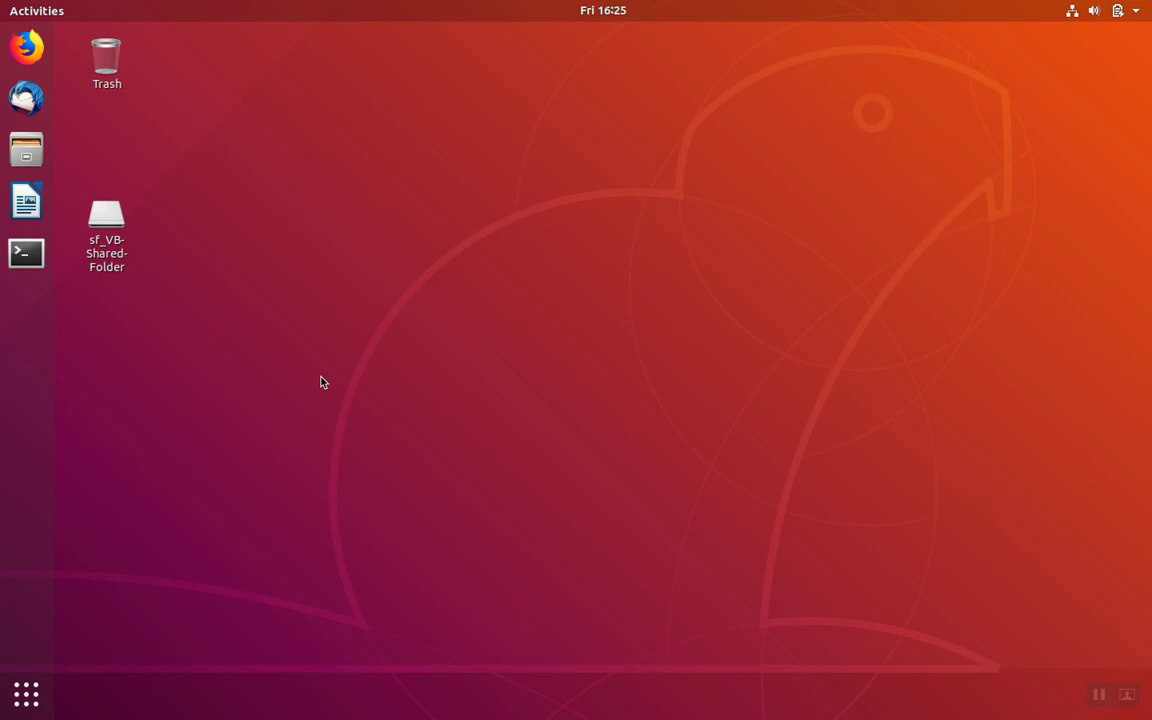
pyautogui.moveTo(27, 253)
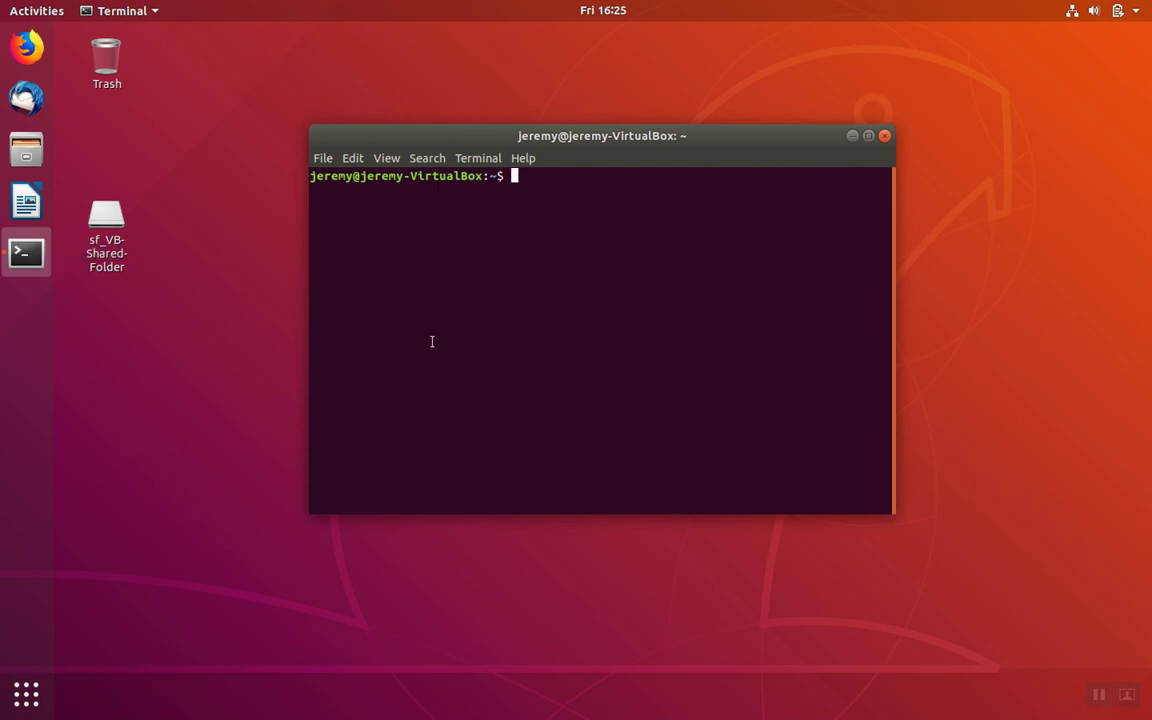
# - Log into the MySQL monitor as root using sudo mysql -u root and the sudo password
pyautogui.write('mys')
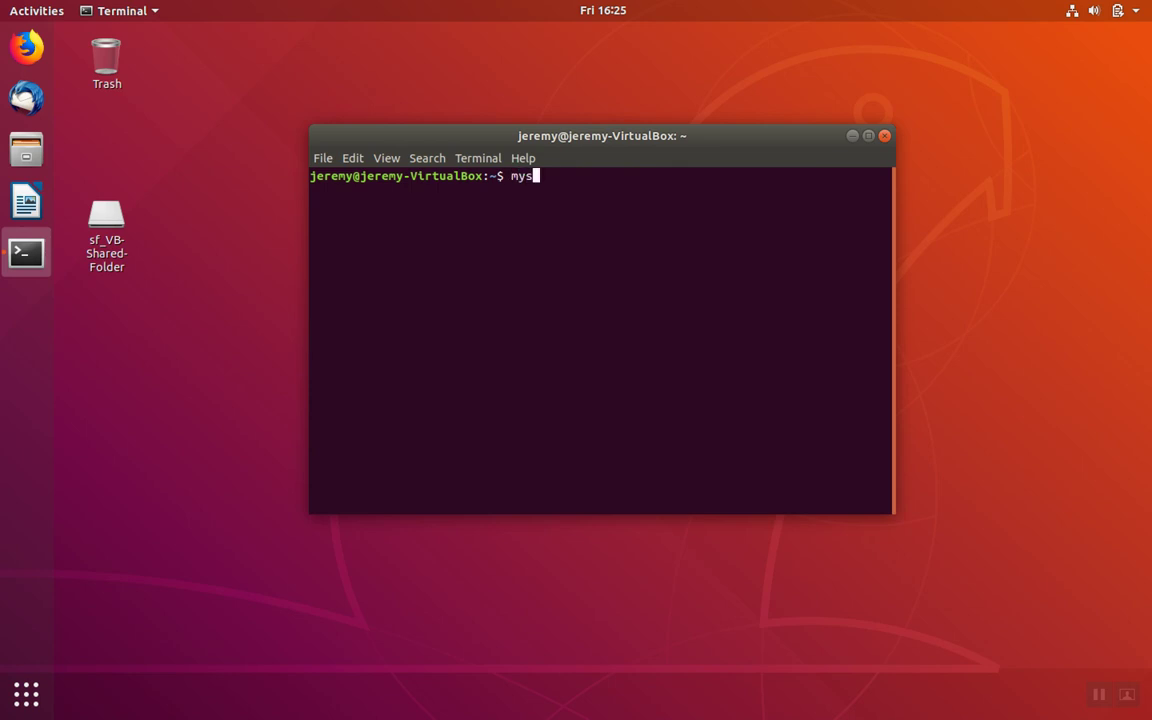
pyautogui.write('ql')
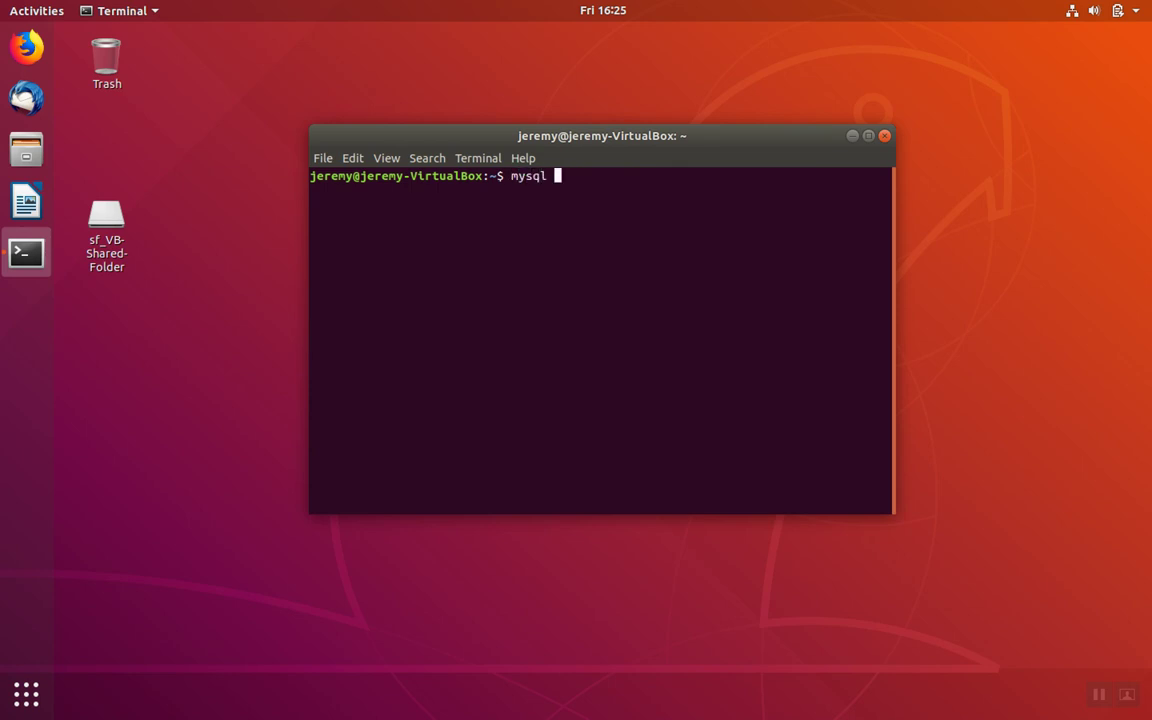
pyautogui.write('-u')
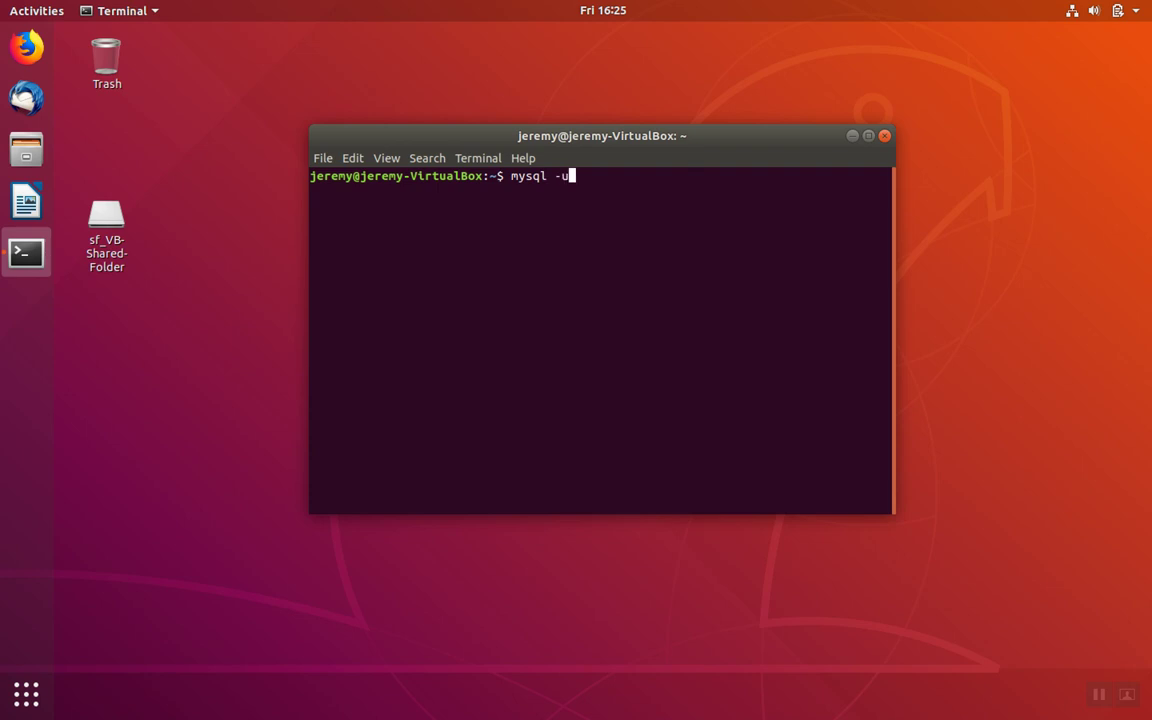
pyautogui.write('root')
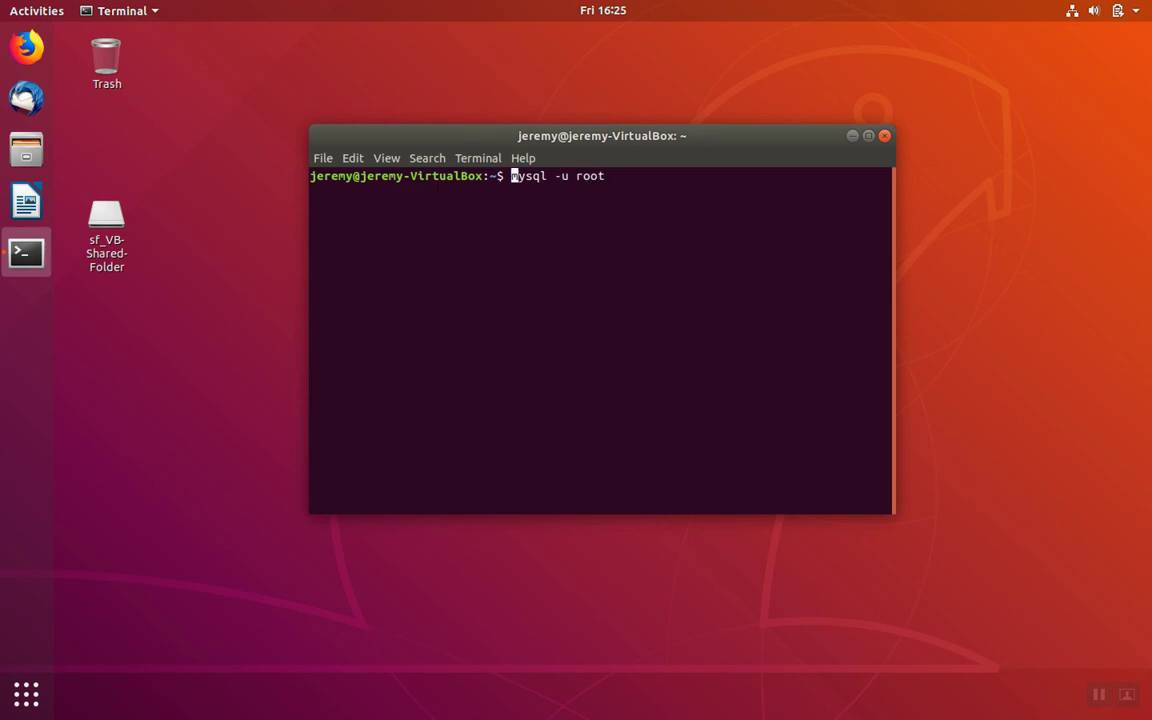
pyautogui.write('s')
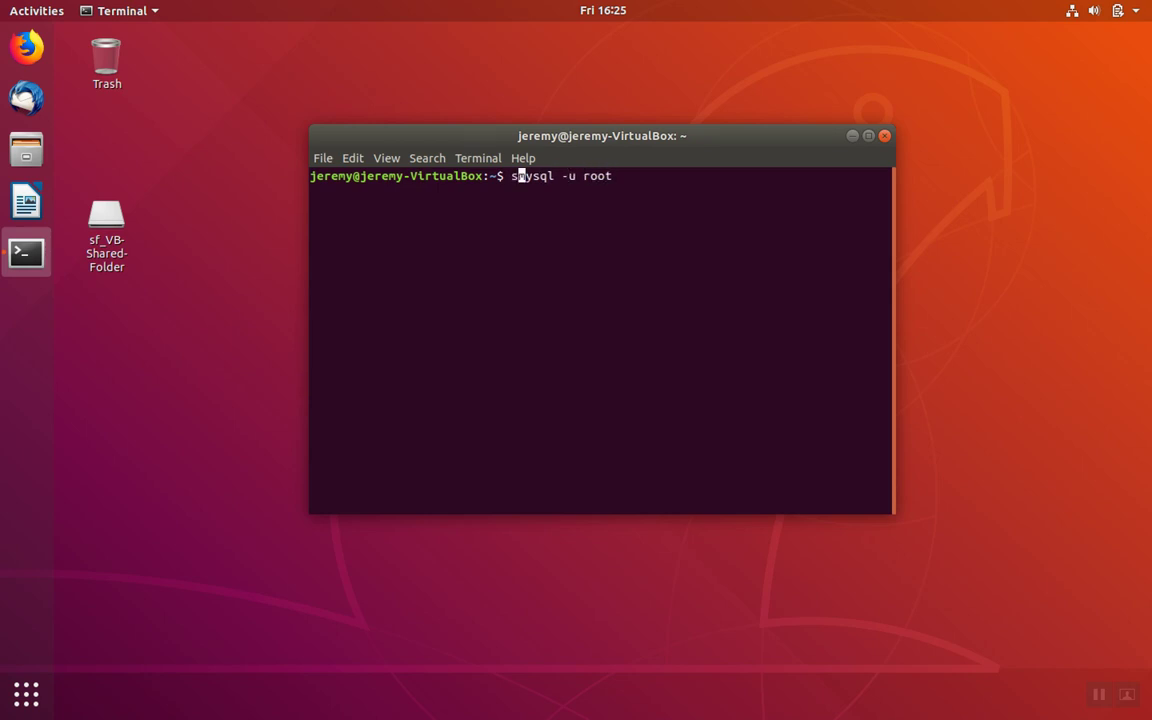
pyautogui.write('udo')
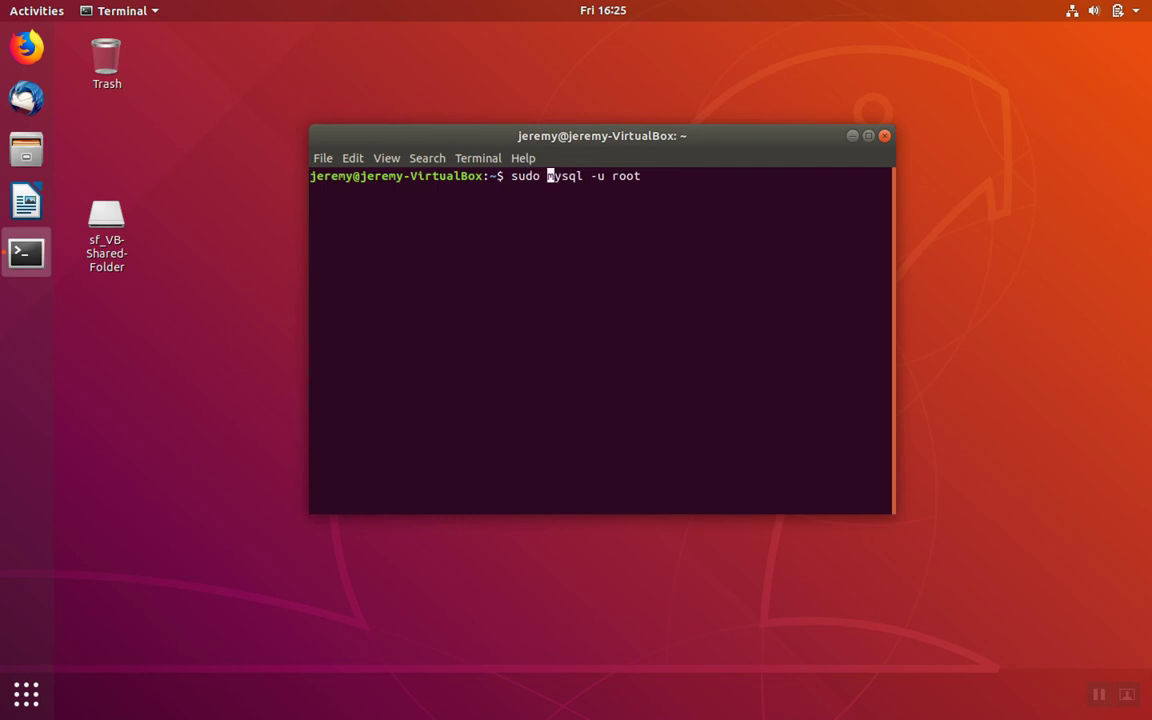
pyautogui.press('Return')
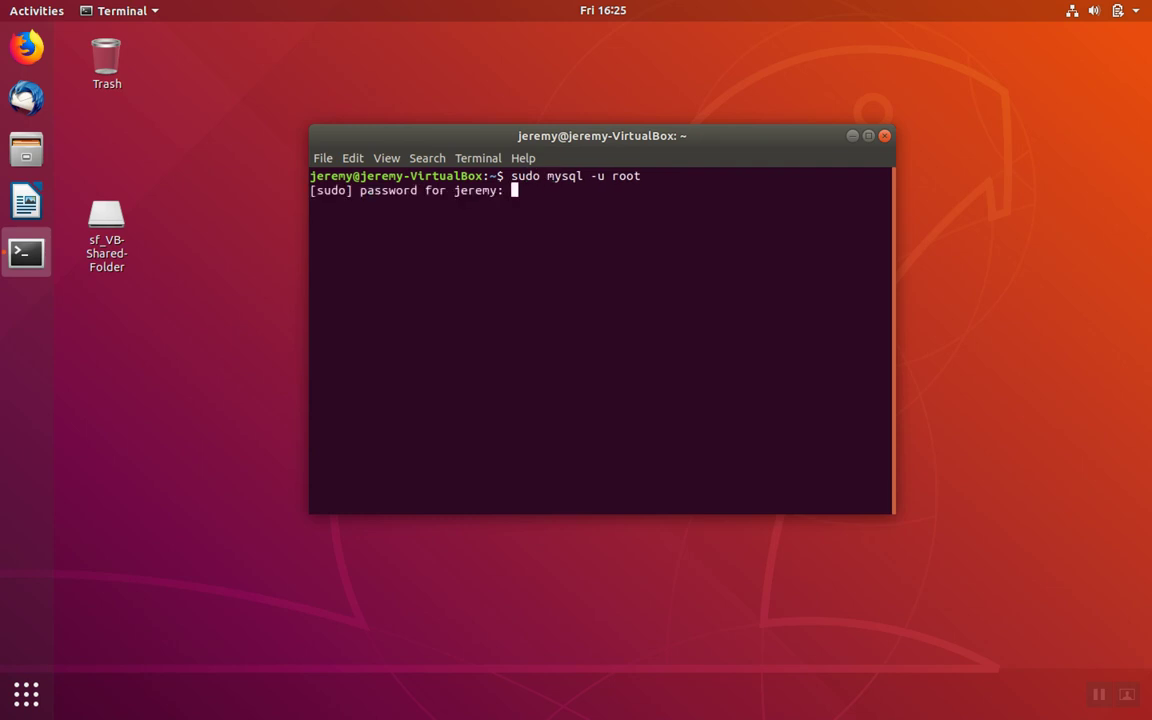
pyautogui.press('Return')
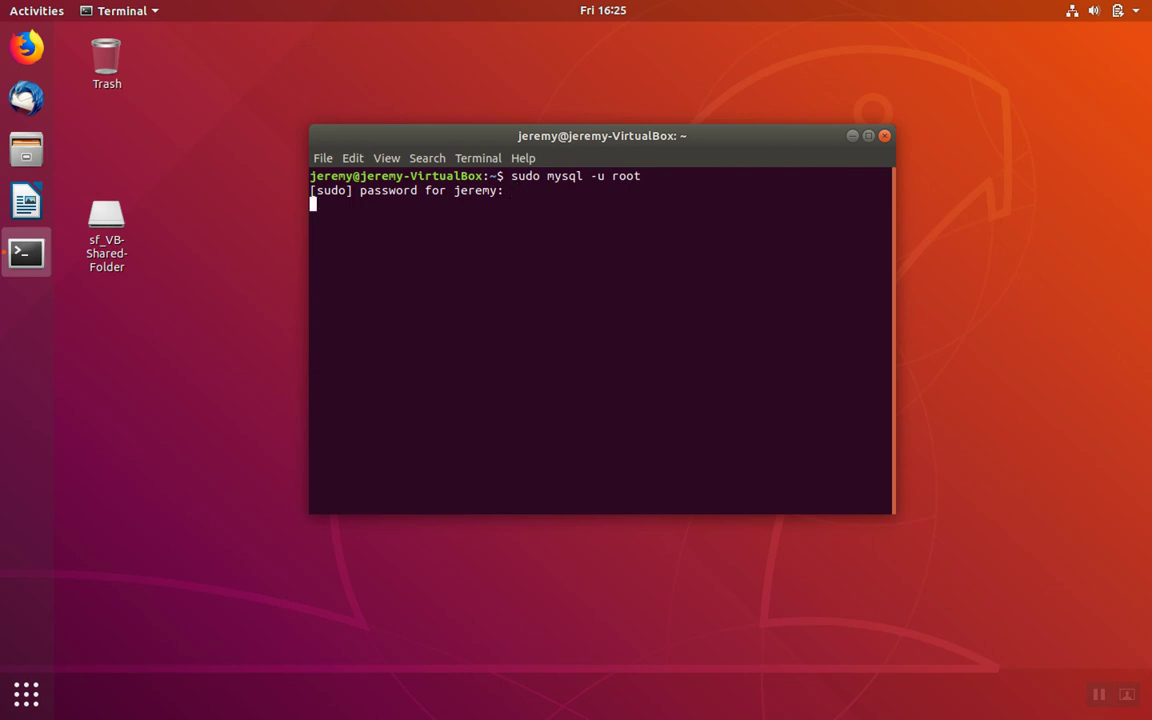
pyautogui.press('Return')
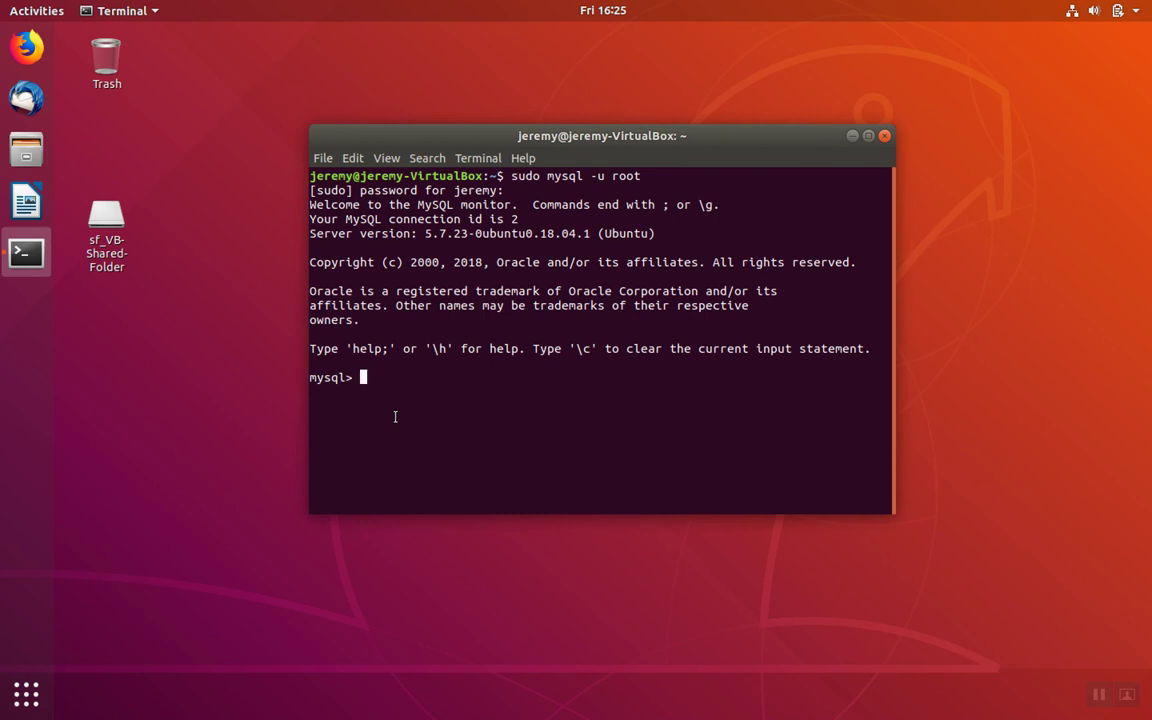
# - Switch the session to the mysql system database with use mysql;
pyautogui.write('use')
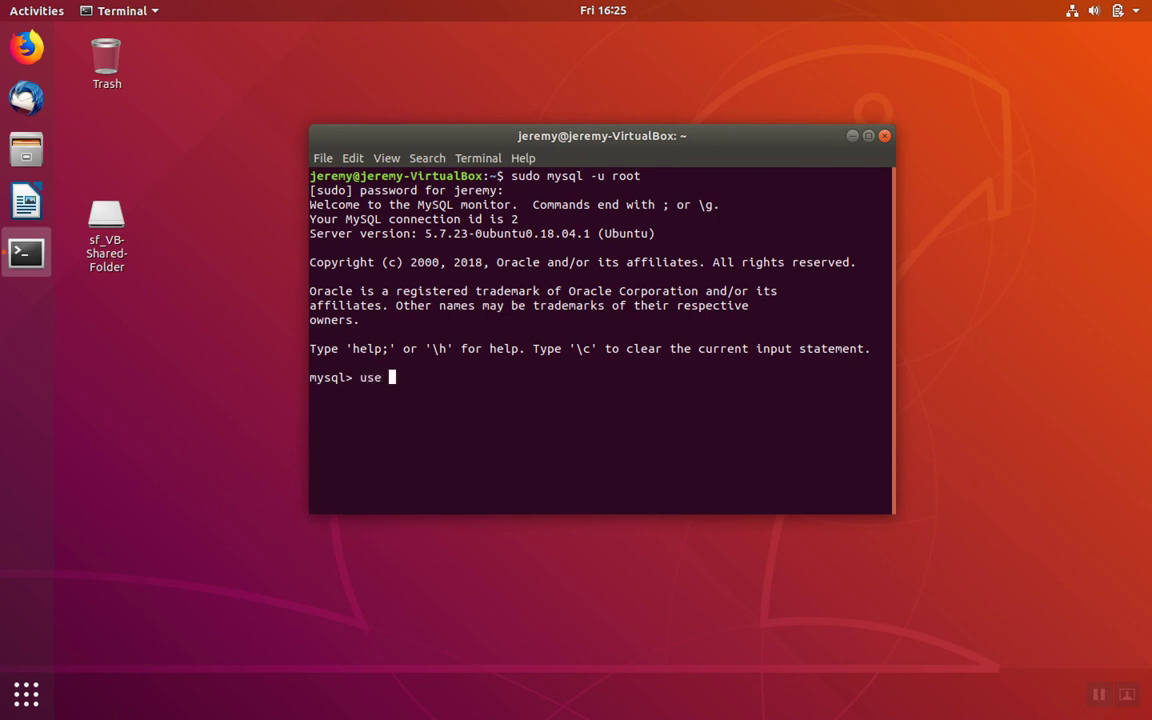
pyautogui.write('mysql')
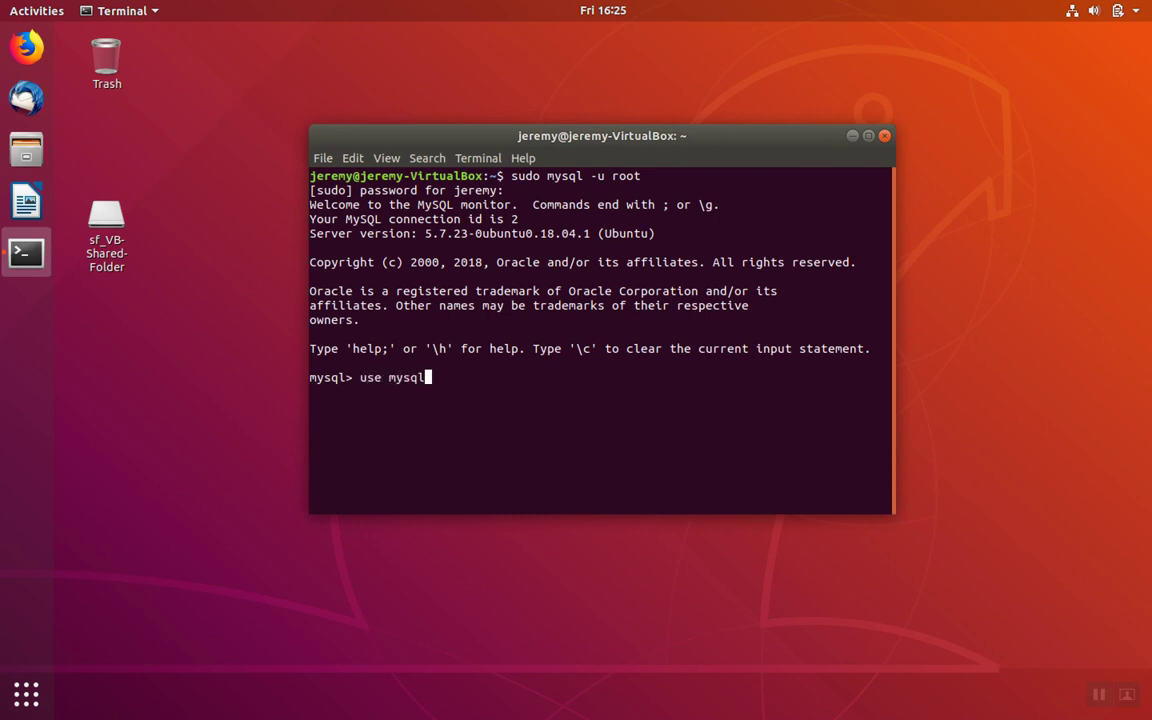
pyautogui.press('Return')
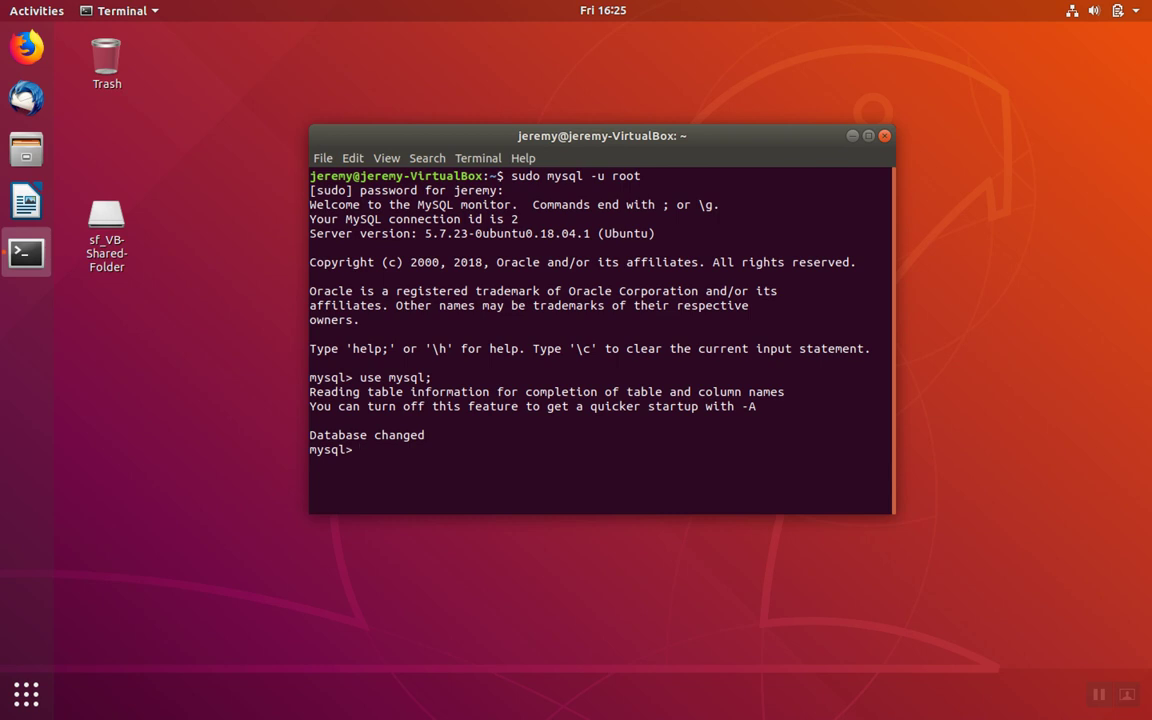
# - Begin the statement update user set authentication_string= at the mysql prompt
pyautogui.write('up')
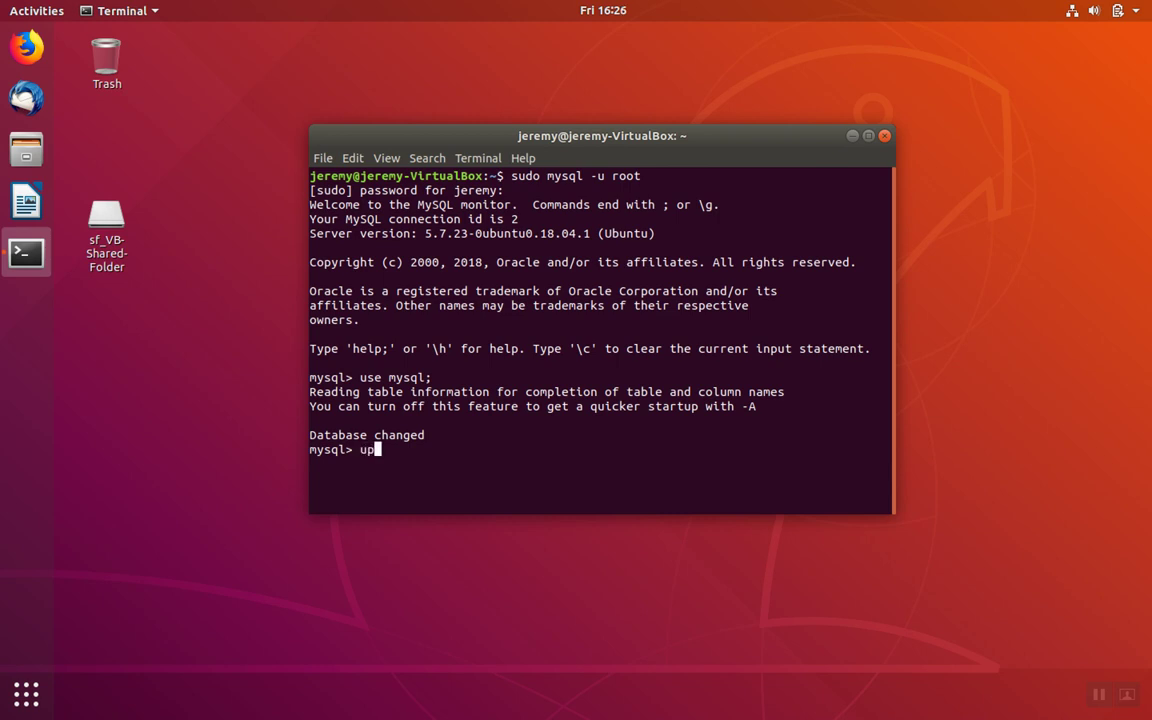
pyautogui.write('date')
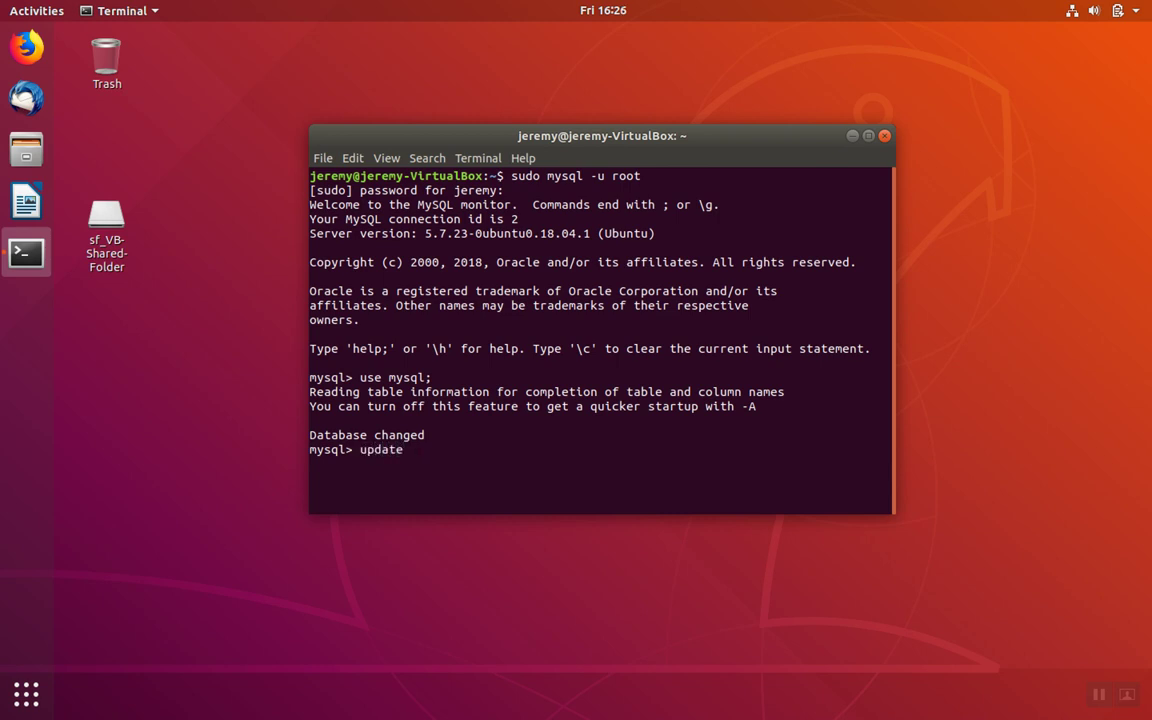
pyautogui.write('us')
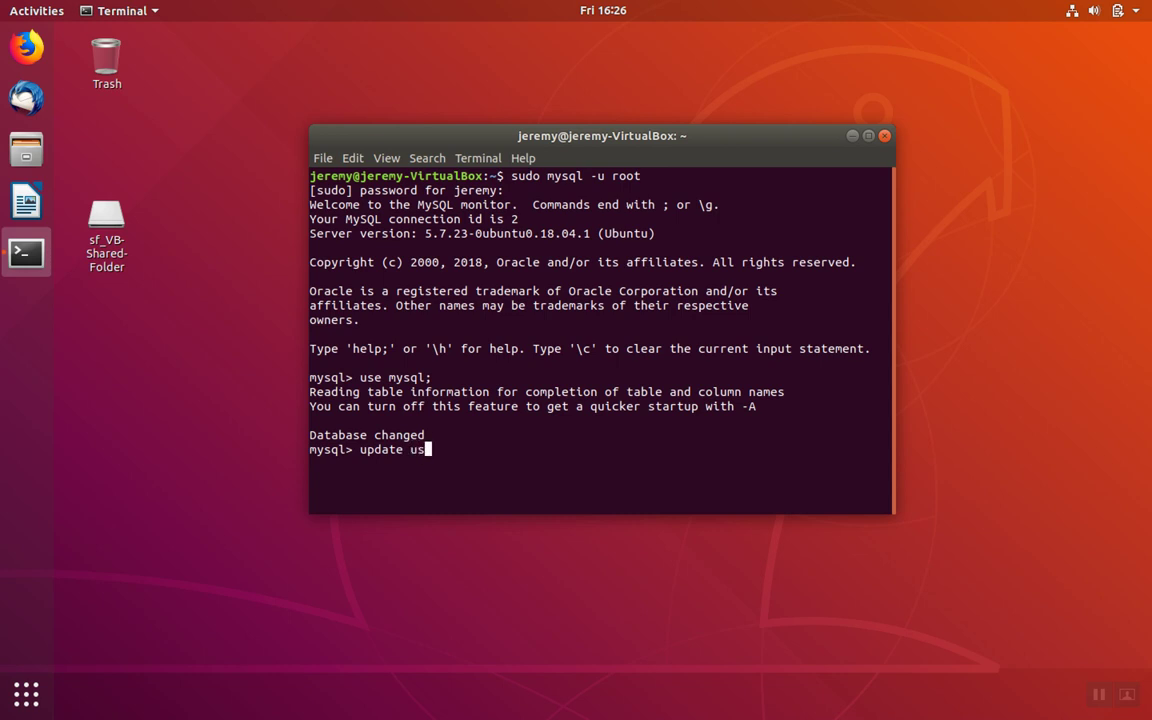
pyautogui.write('er ser')
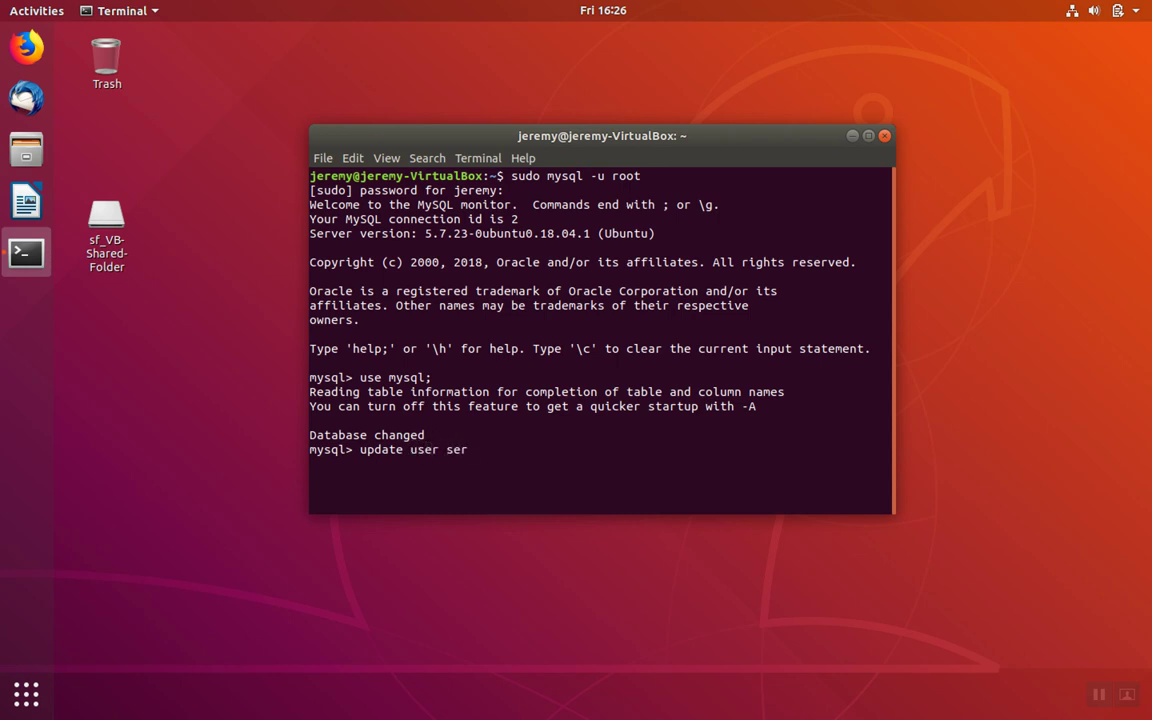
pyautogui.write('t')
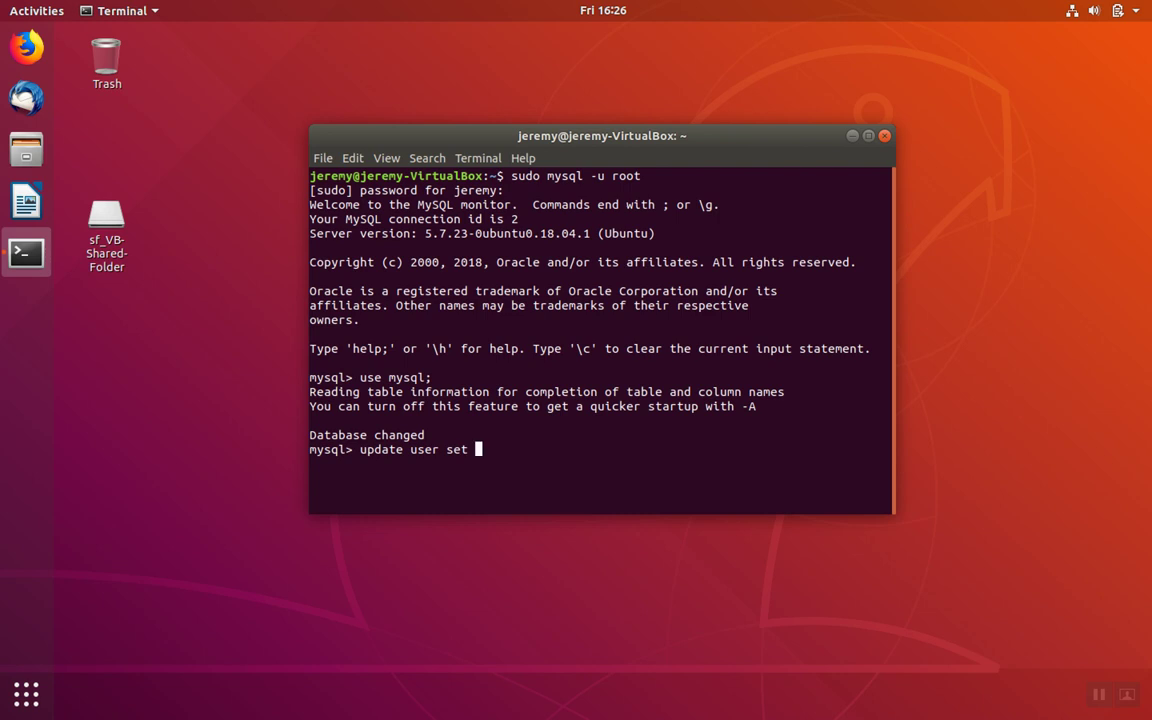
pyautogui.write('auth')
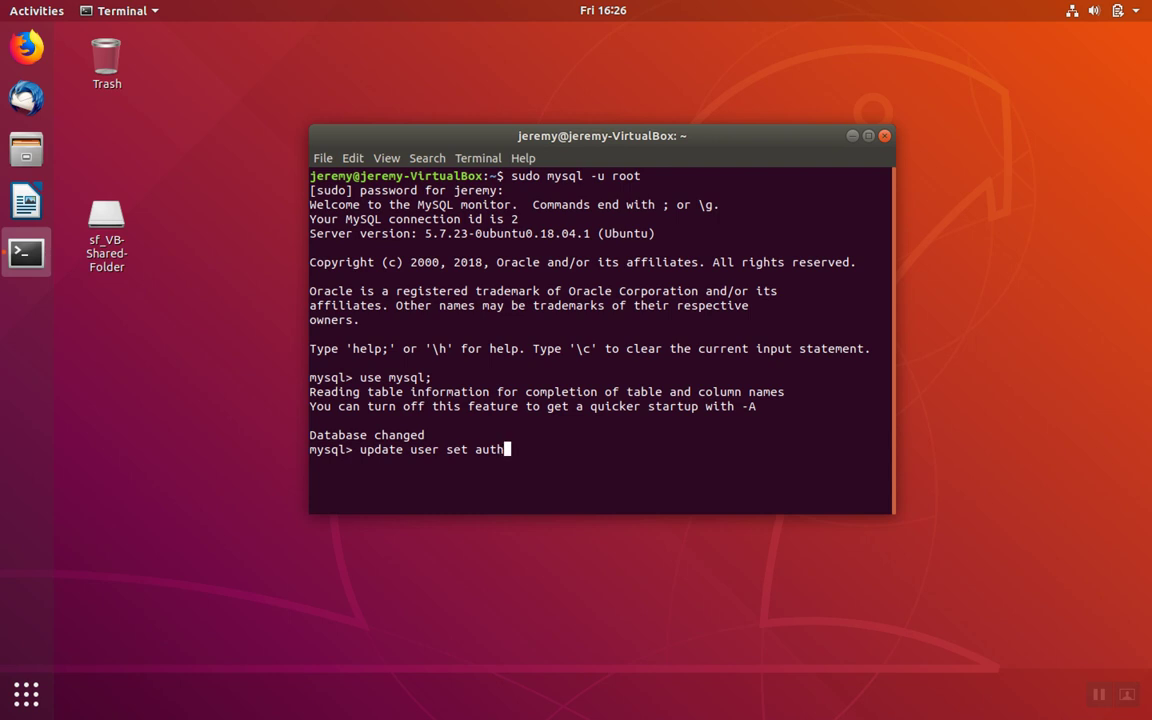
pyautogui.write('en')
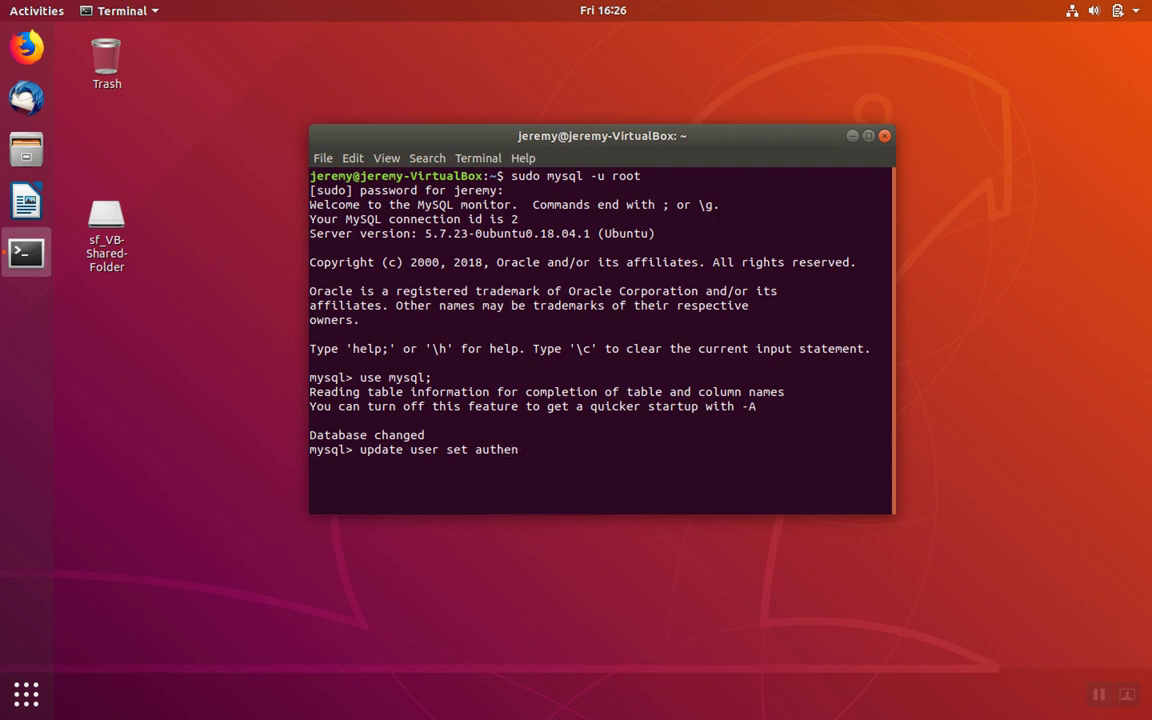
pyautogui.write('ti')
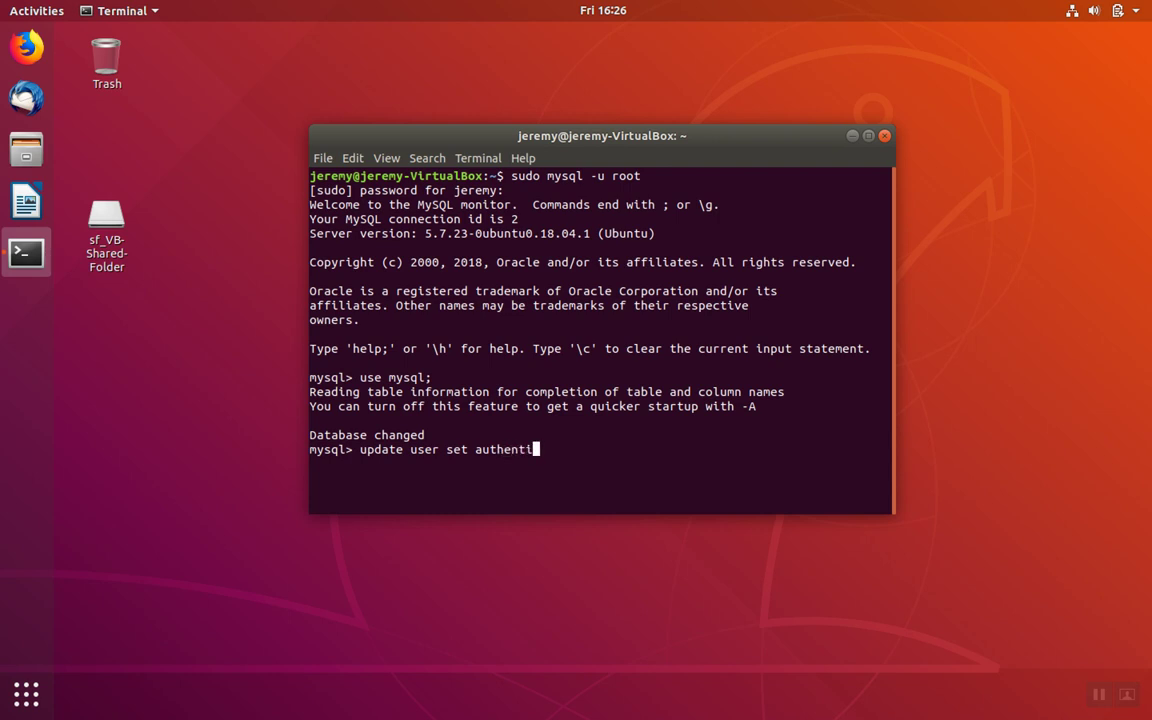
pyautogui.write('cation_string')
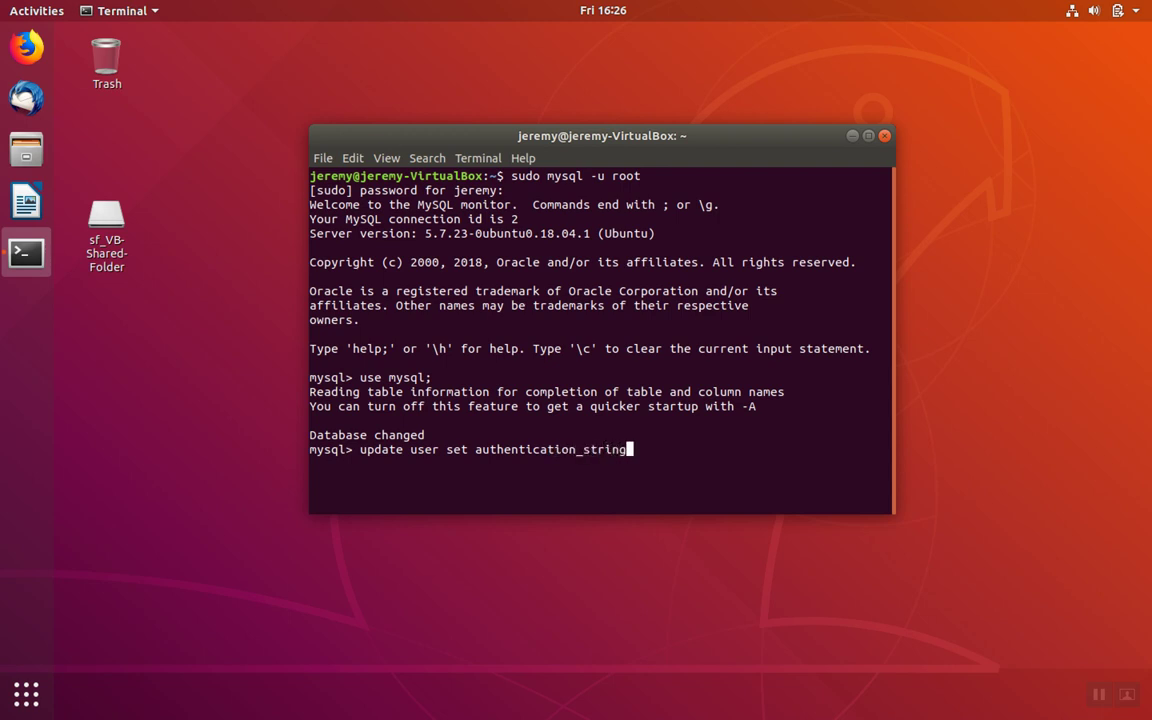
pyautogui.write('=')
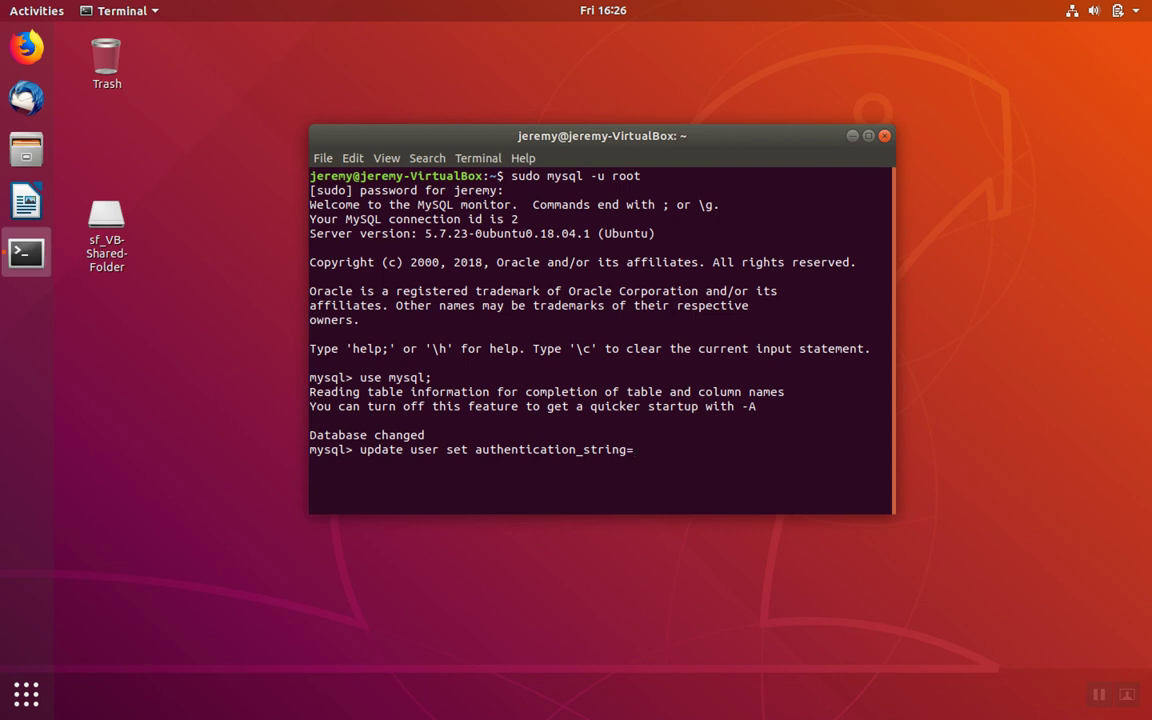
pyautogui.write('PASS')
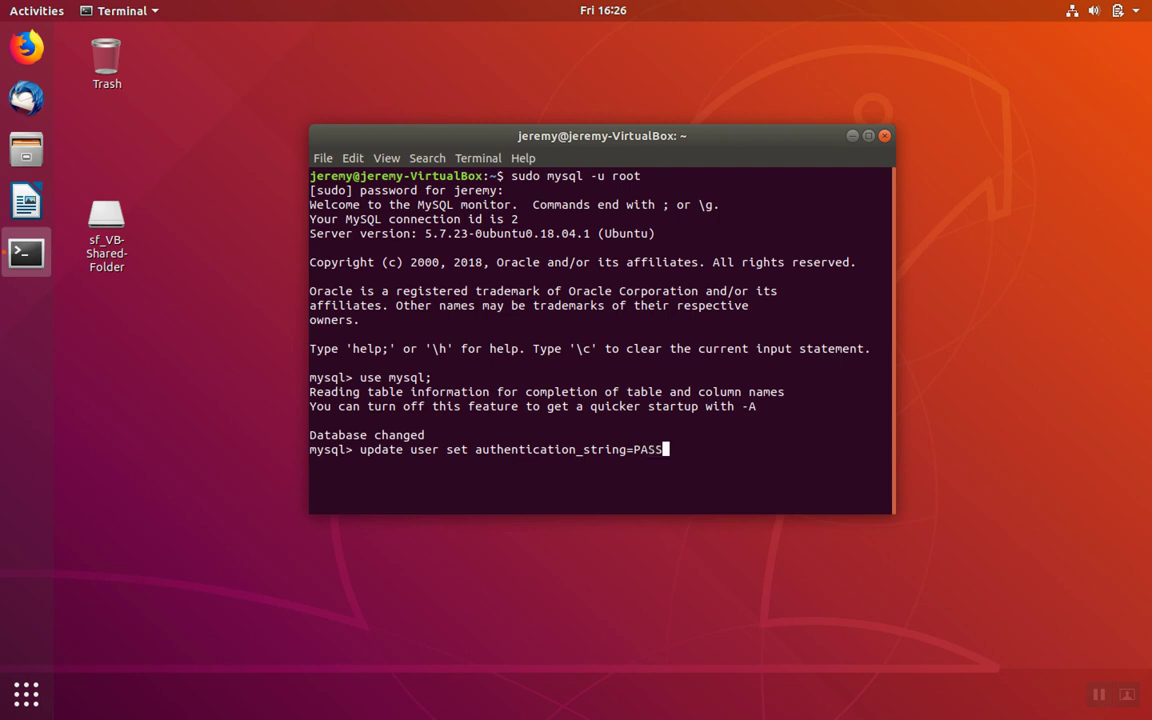
pyautogui.write('WORD')
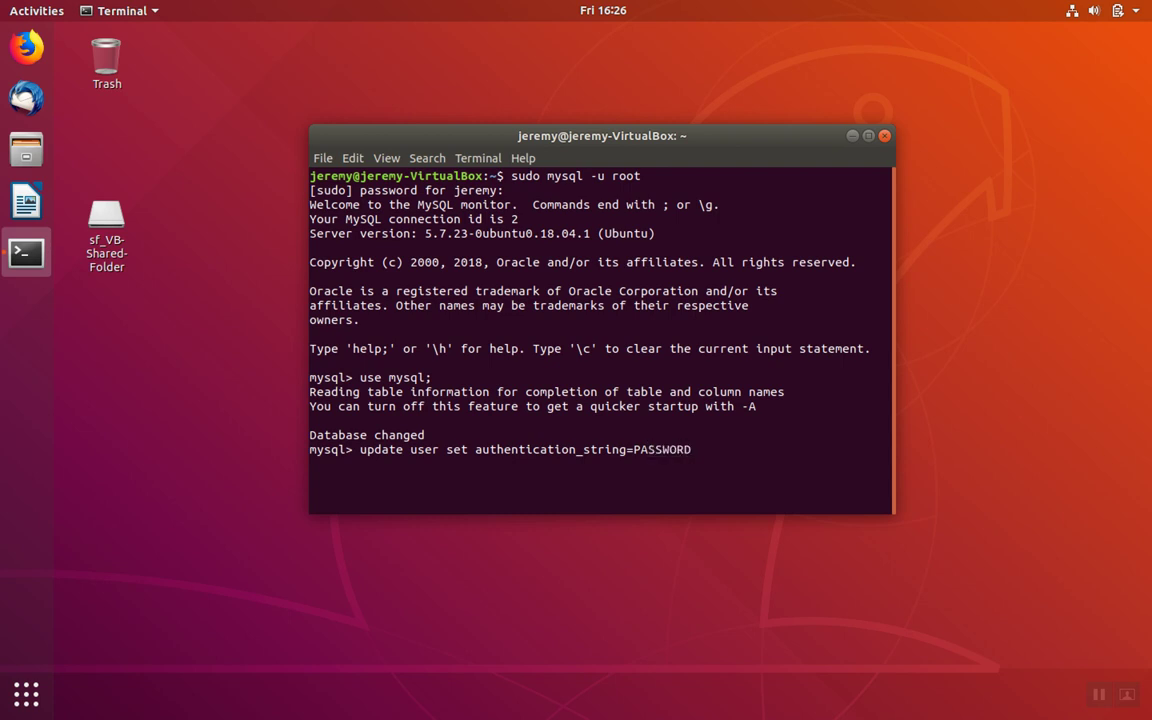
pyautogui.write('(')
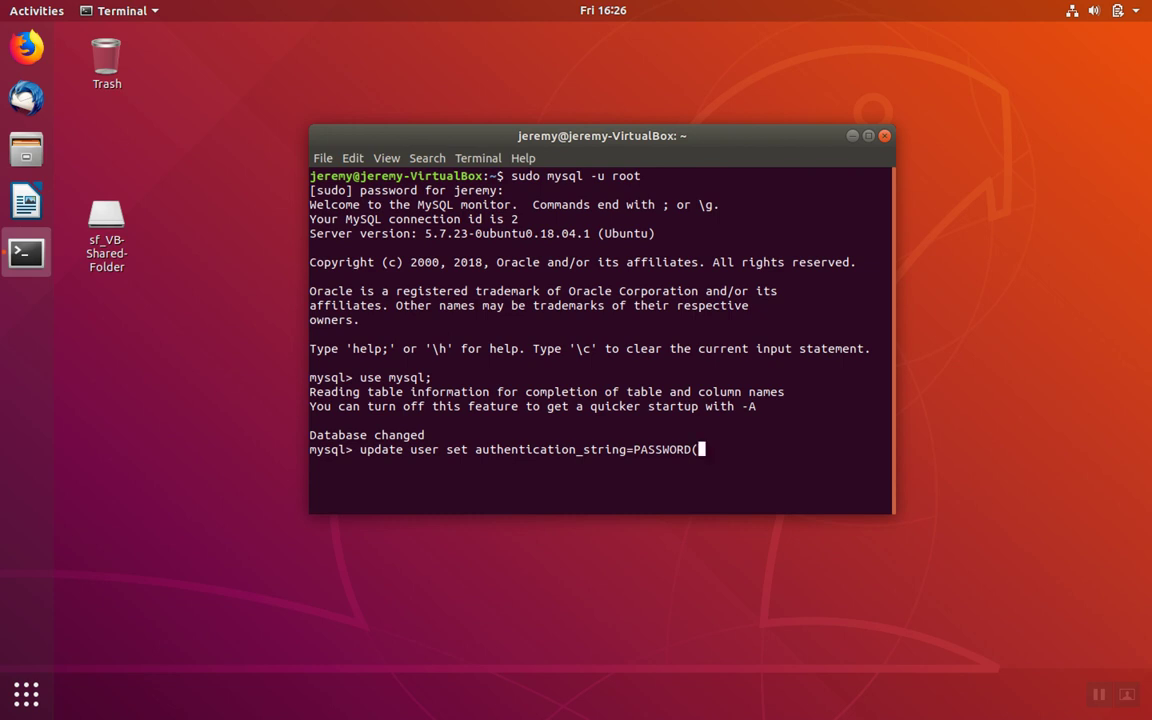
pyautogui.write("'")
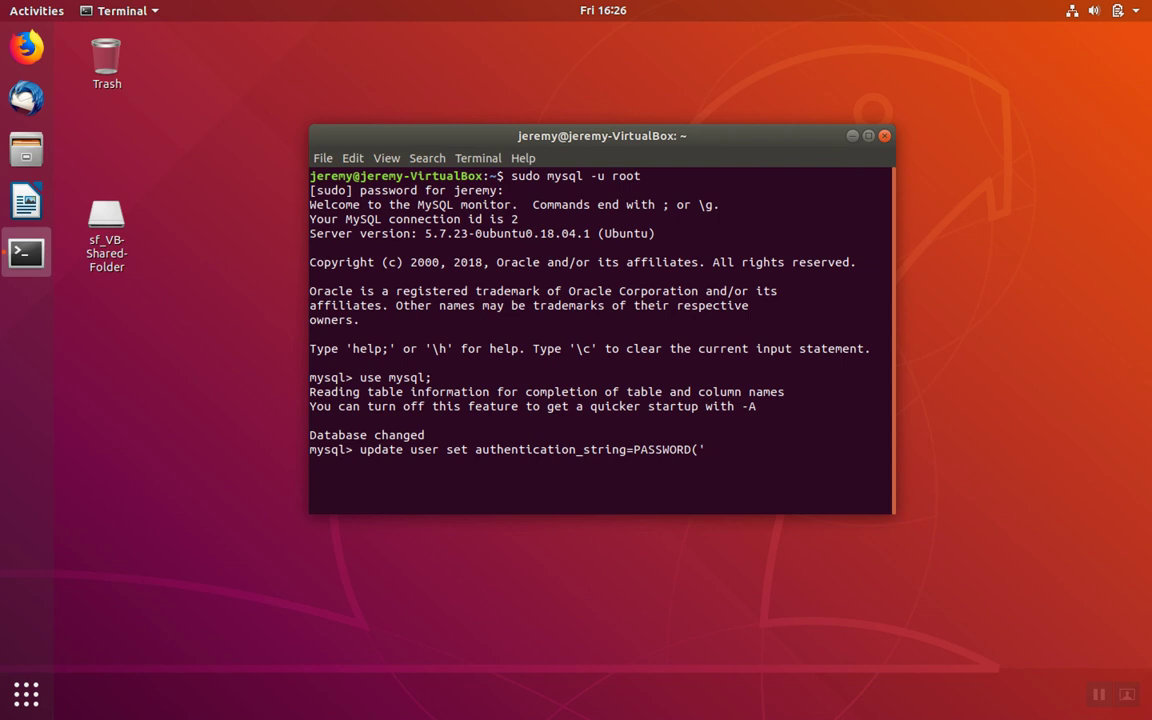
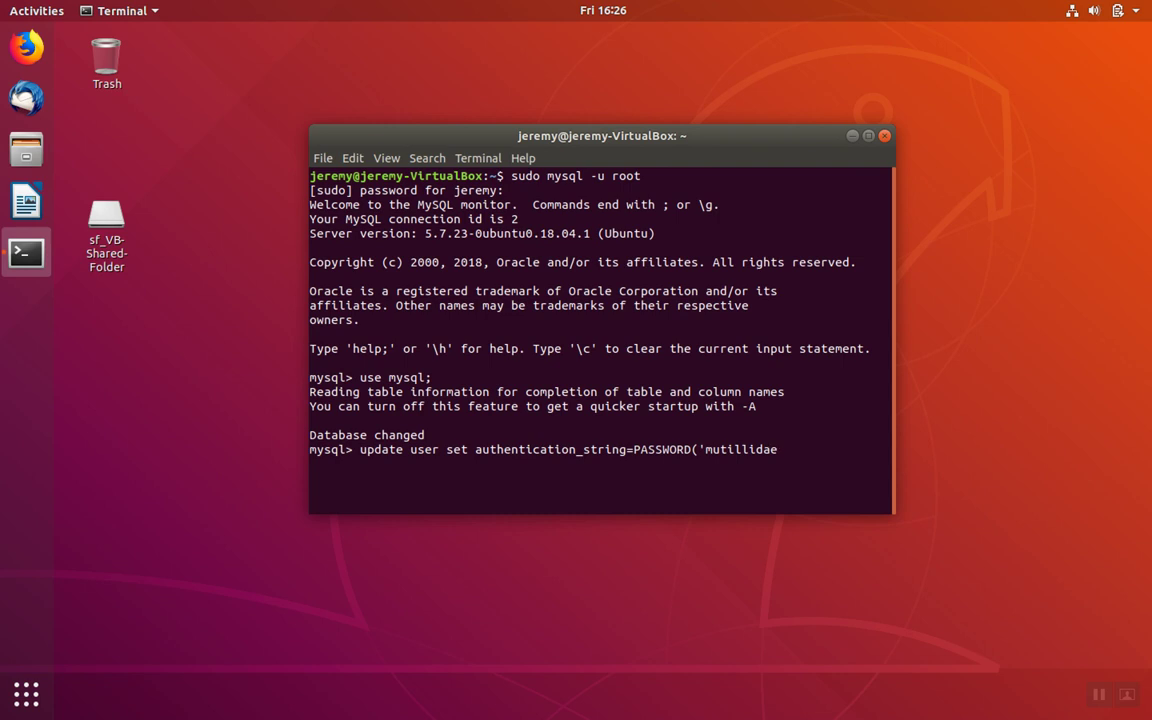
pyautogui.write("')")
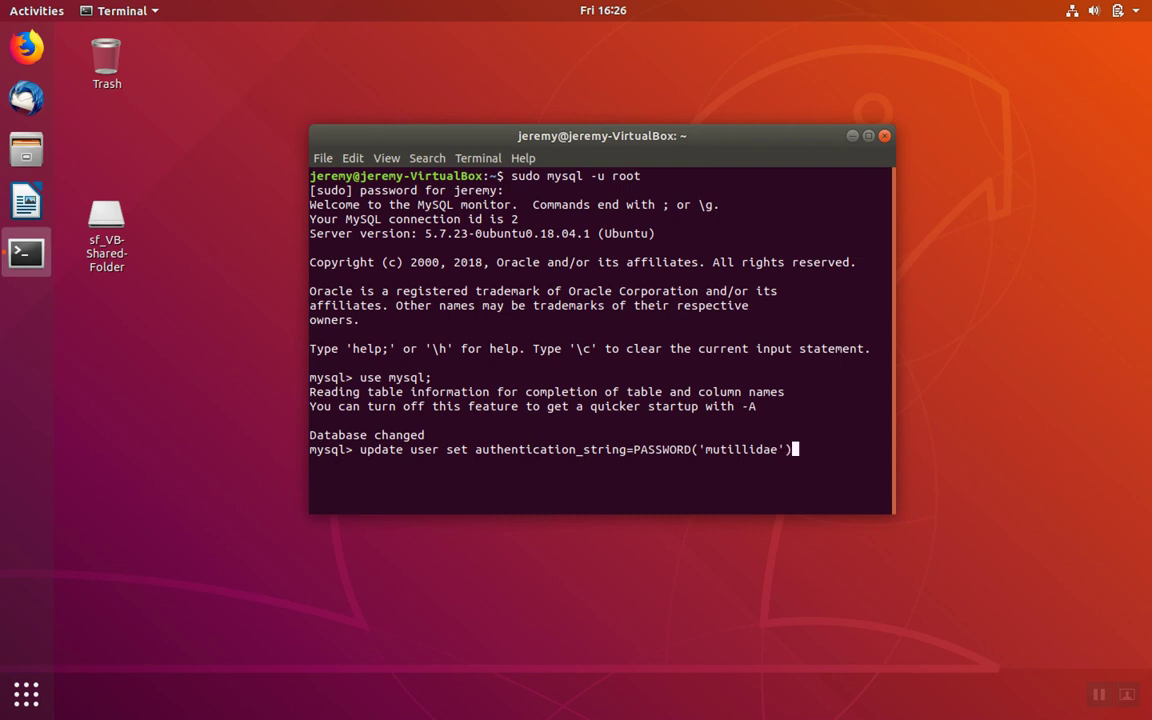
pyautogui.write('where')
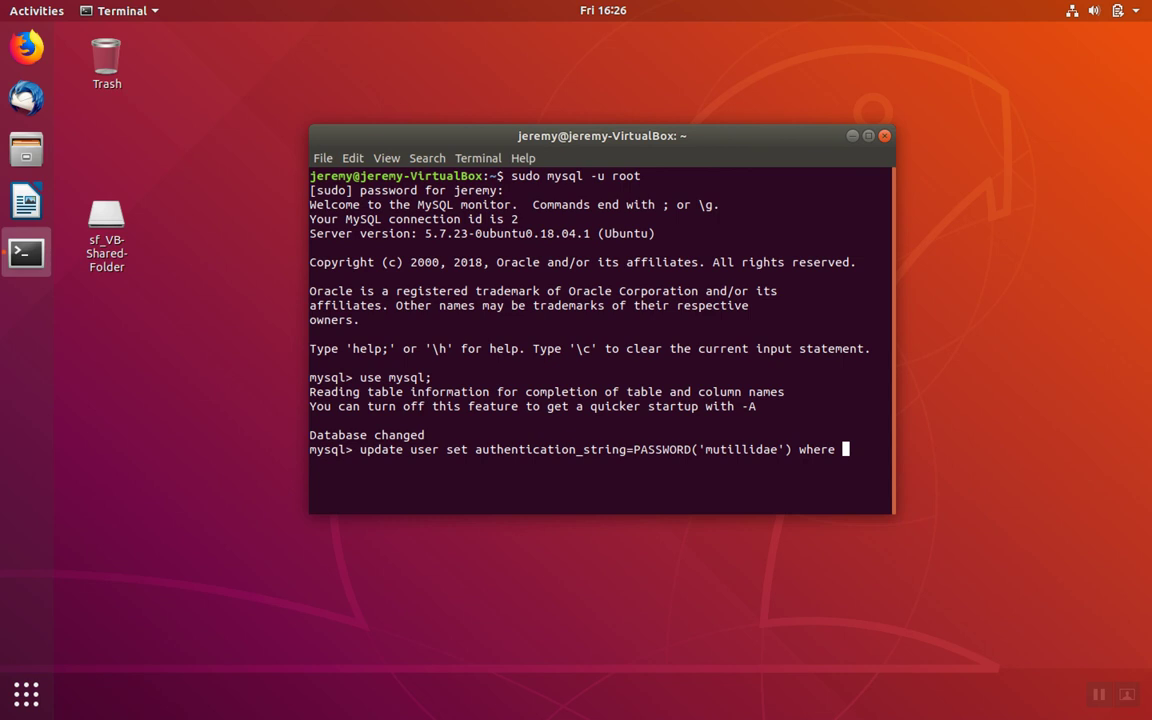
pyautogui.write('use')
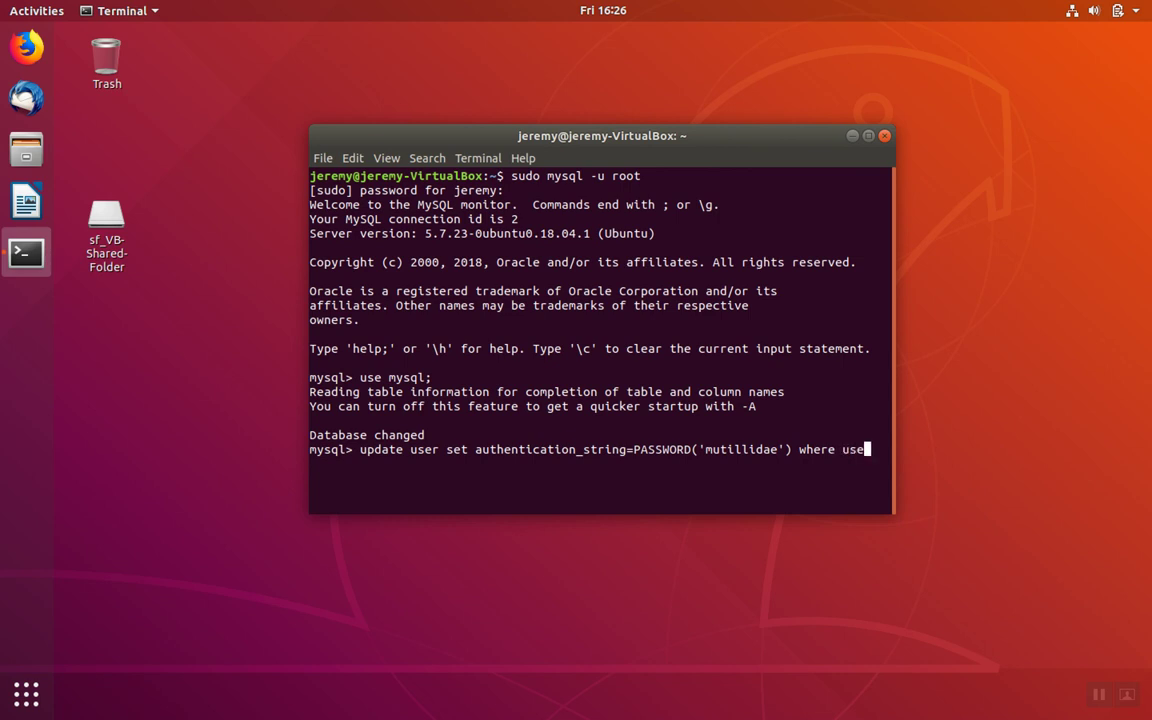
pyautogui.write("='r")
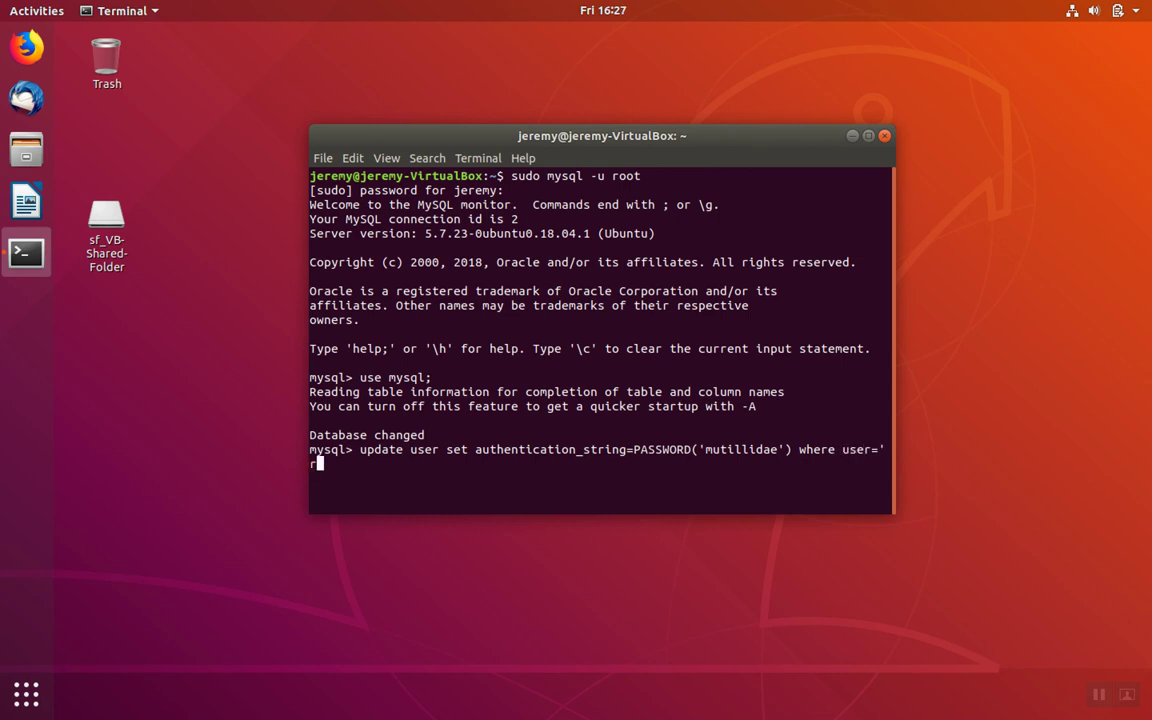
pyautogui.write("oot';")
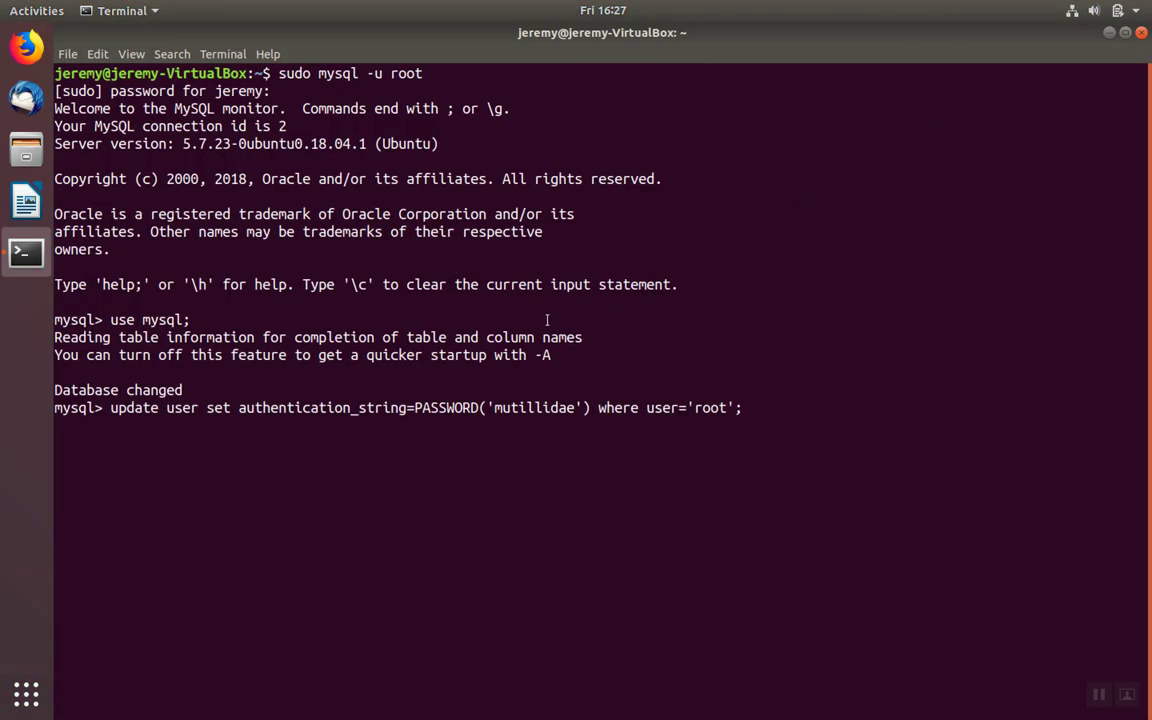
# - Run the authentication_string update, changing one row for root with one warning
pyautogui.press('Return')
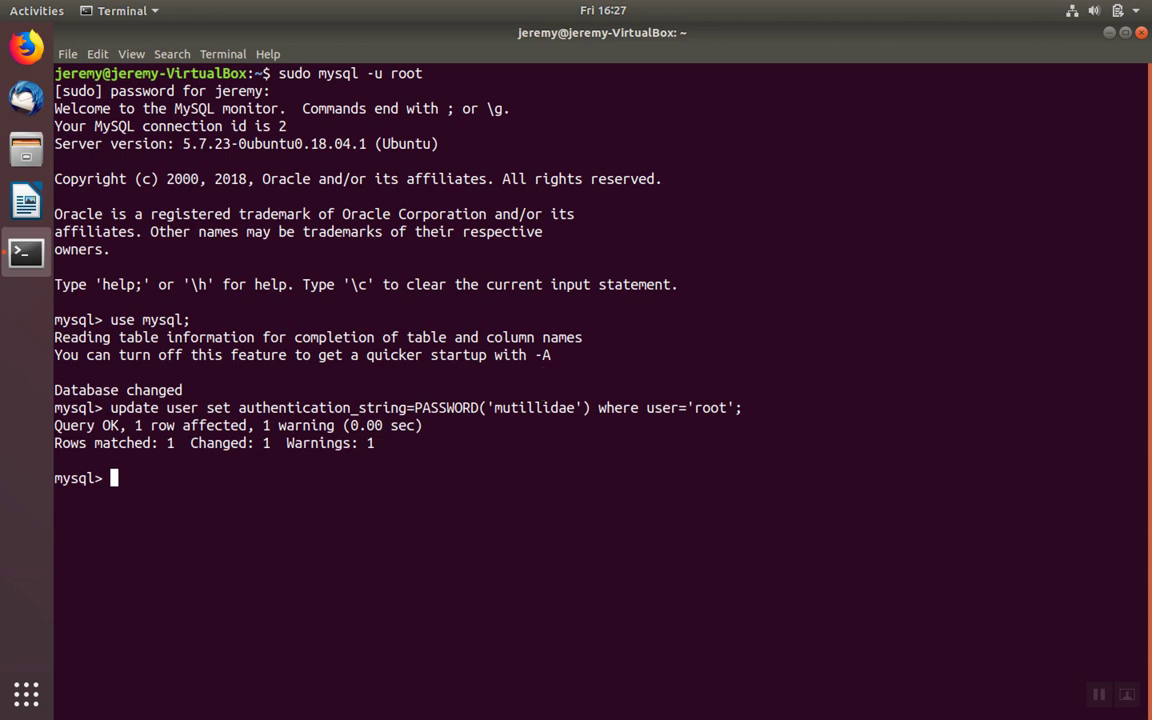
# - Run update user set plugin='mysql_native_password' where user='root'; changing one row
pyautogui.write('update user')
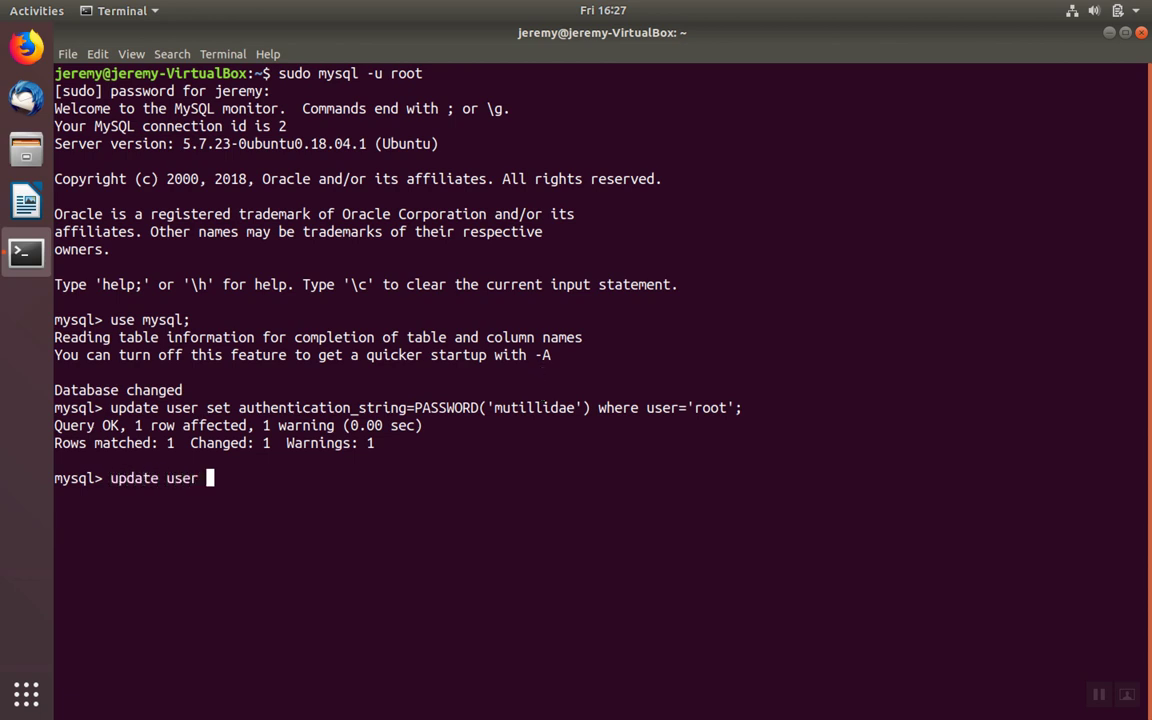
pyautogui.write('set')
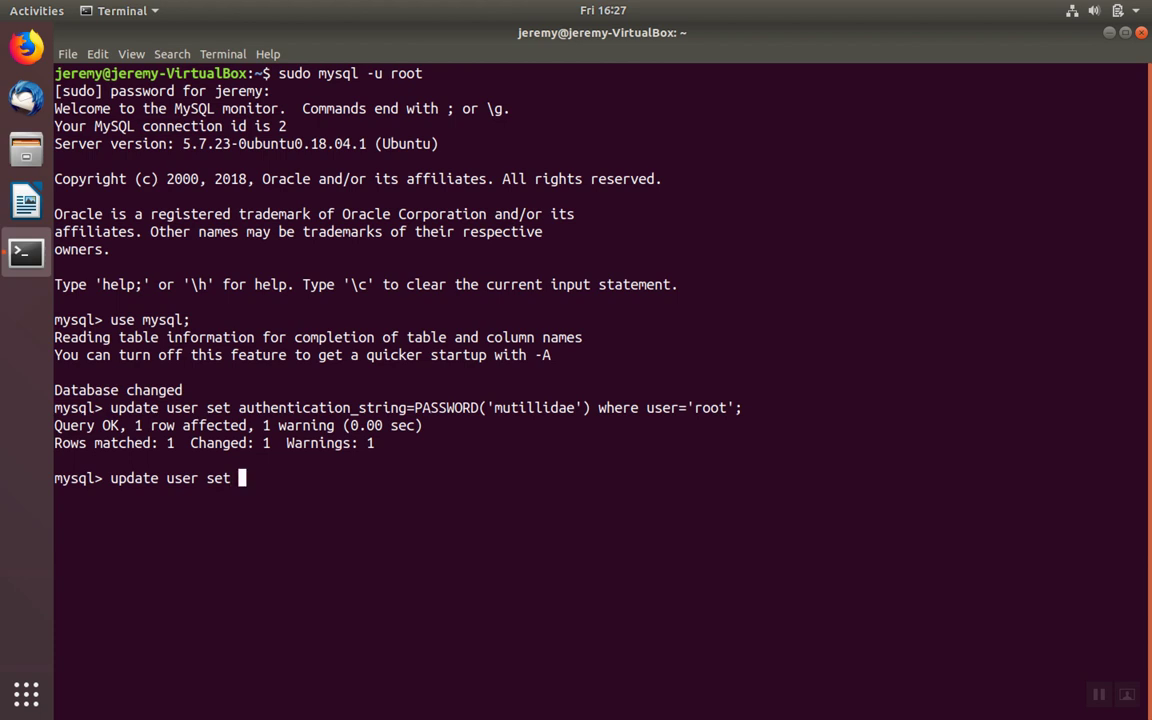
pyautogui.write('plugin')
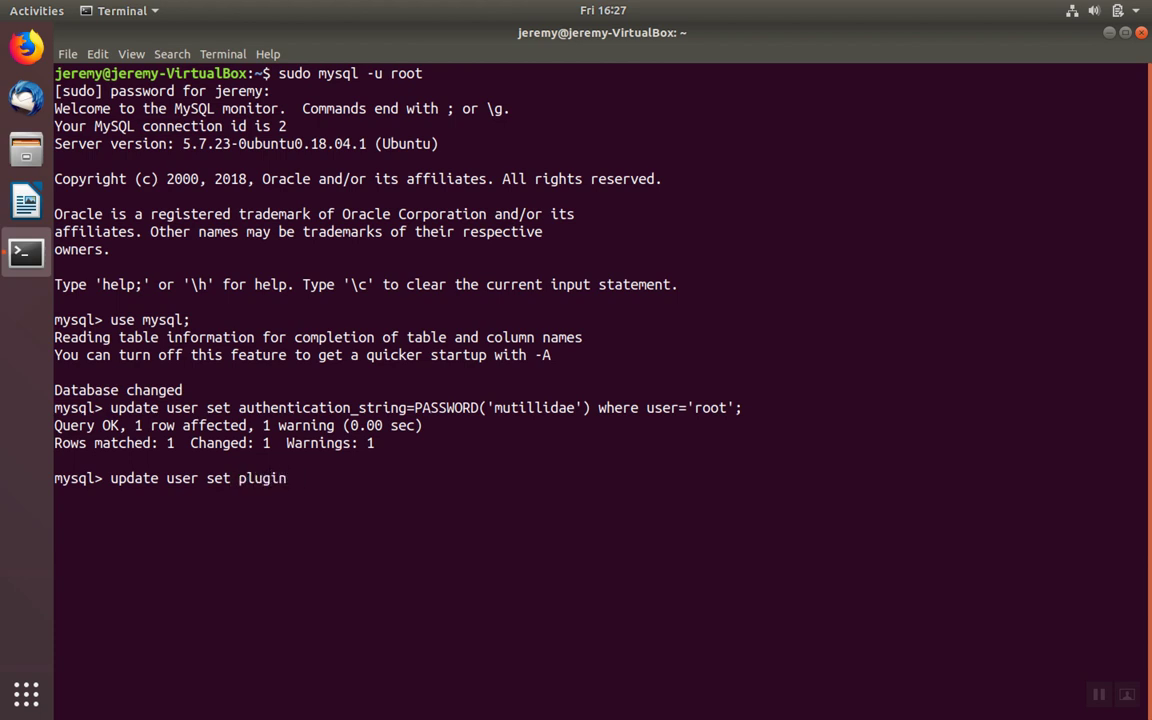
pyautogui.write("='")
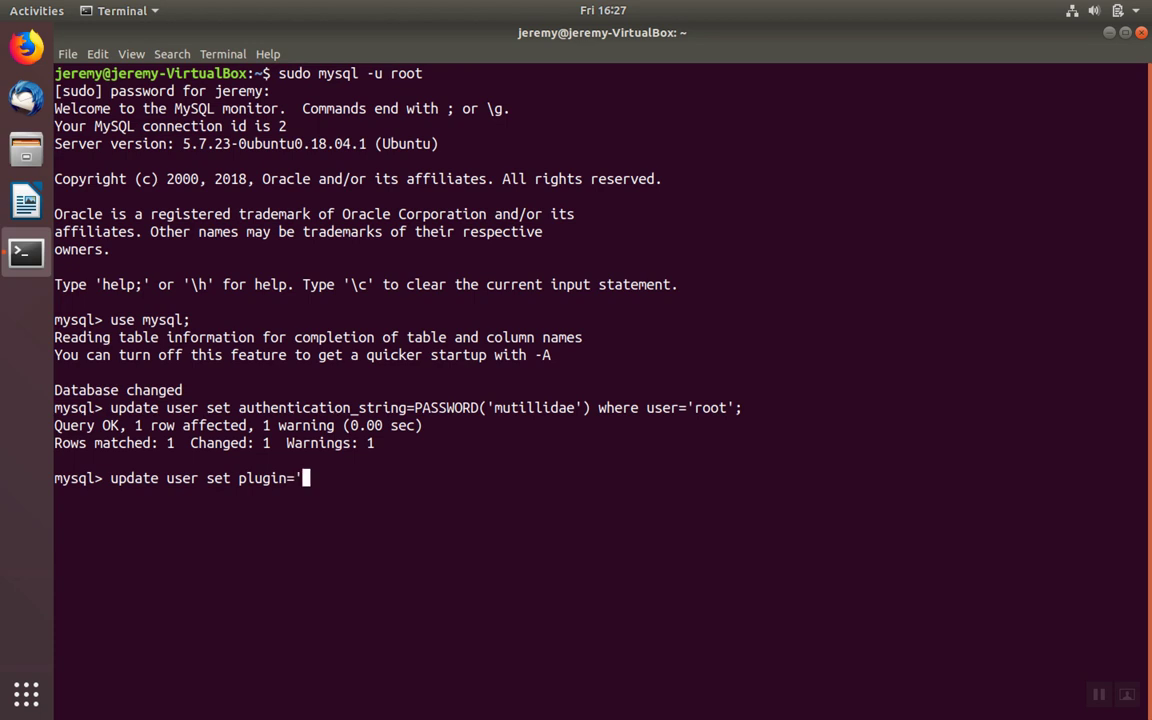
pyautogui.write('mysql')
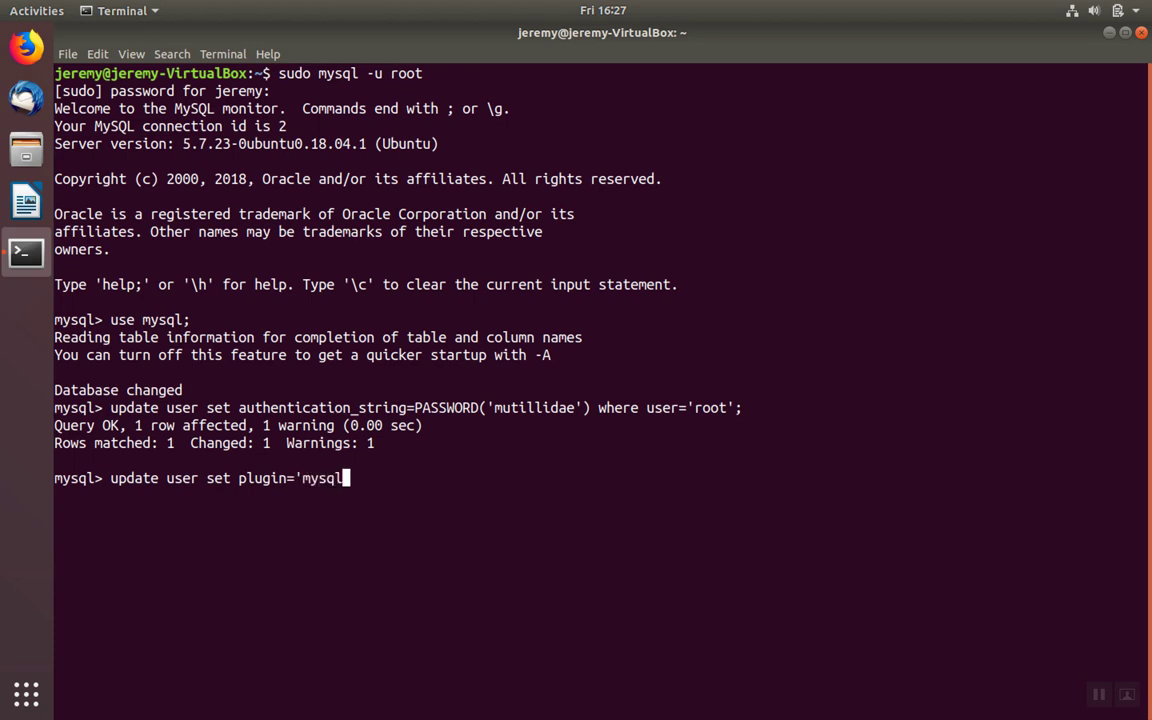
pyautogui.write('_nat')
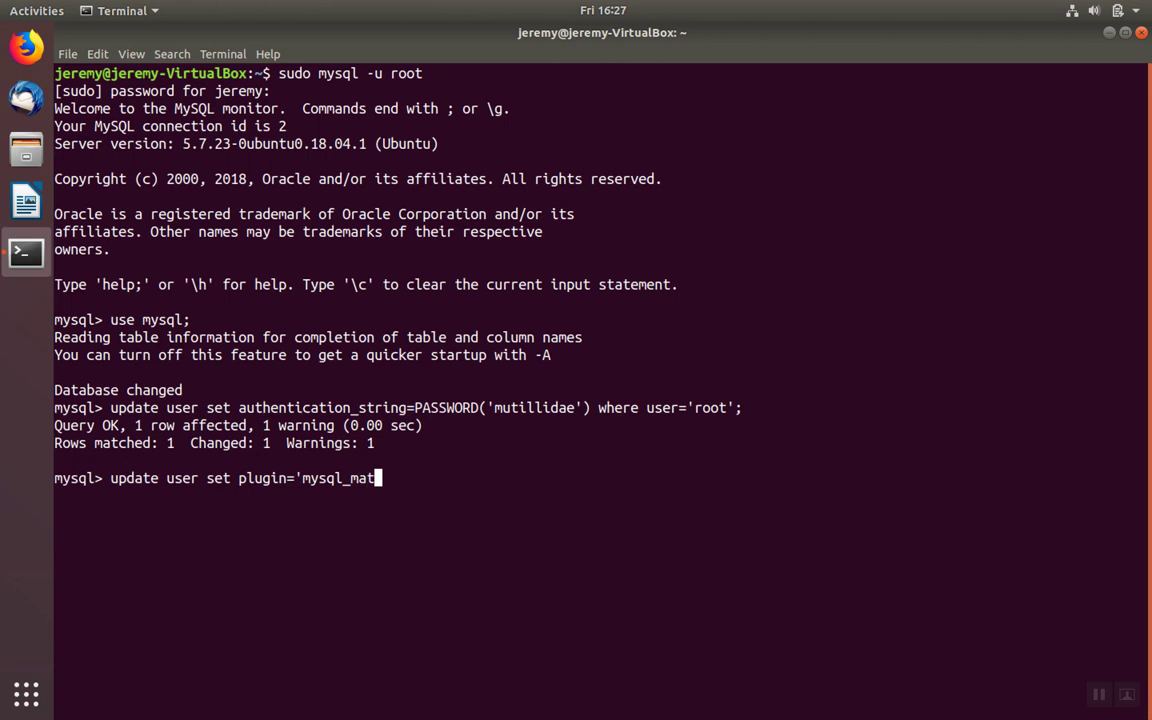
pyautogui.press('BackSpace')
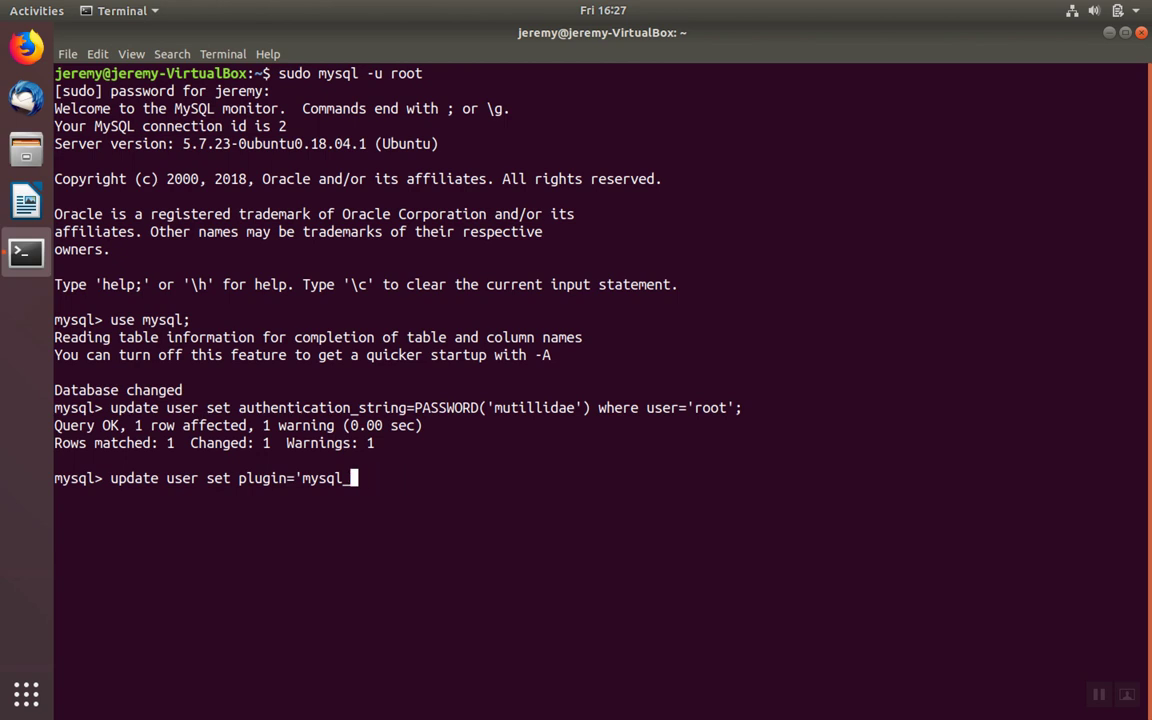
pyautogui.write('native_p')
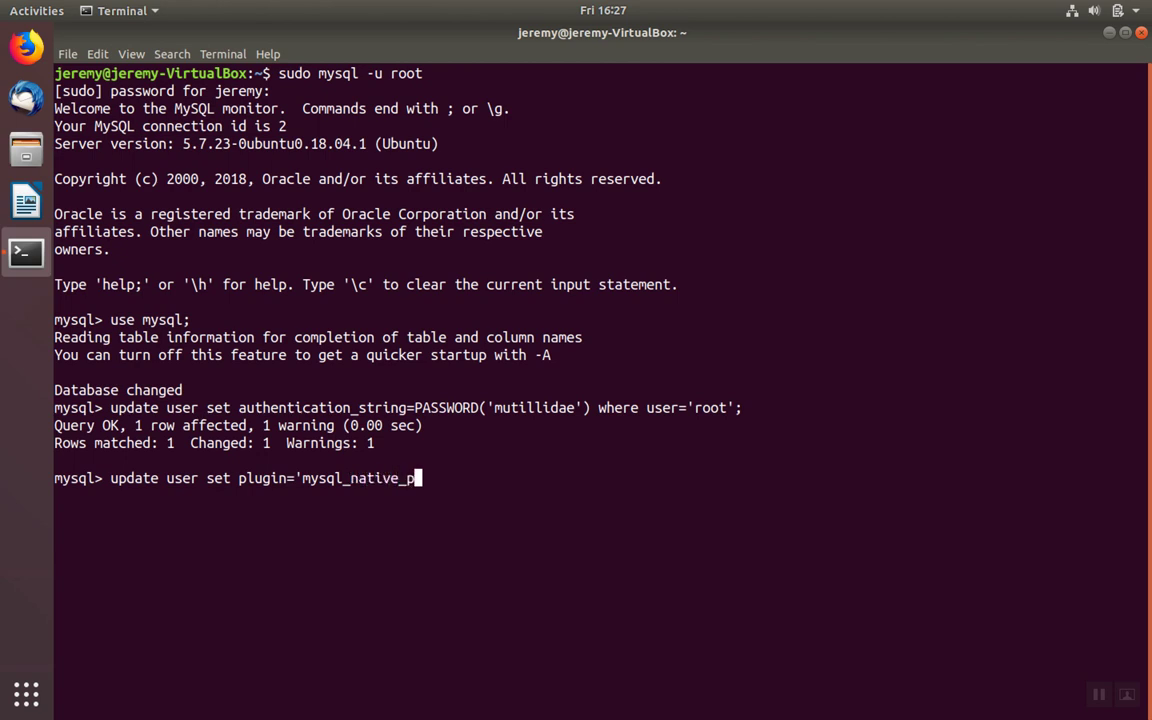
pyautogui.write("assword' wh")
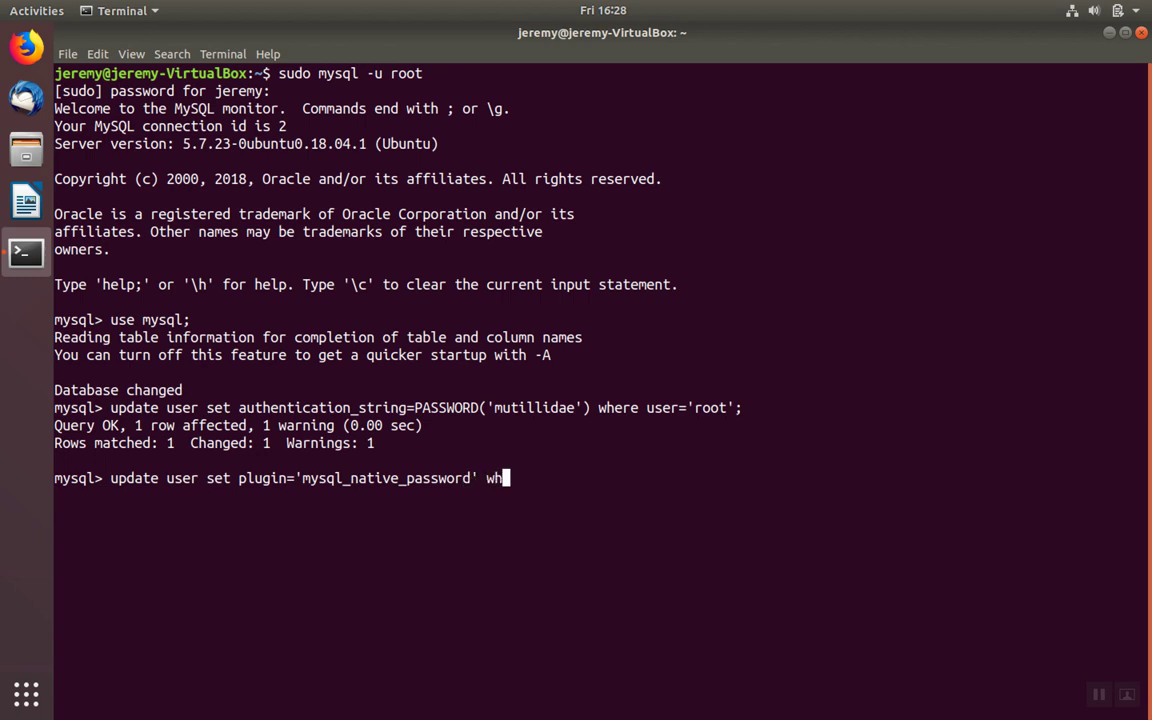
pyautogui.write('ere user')
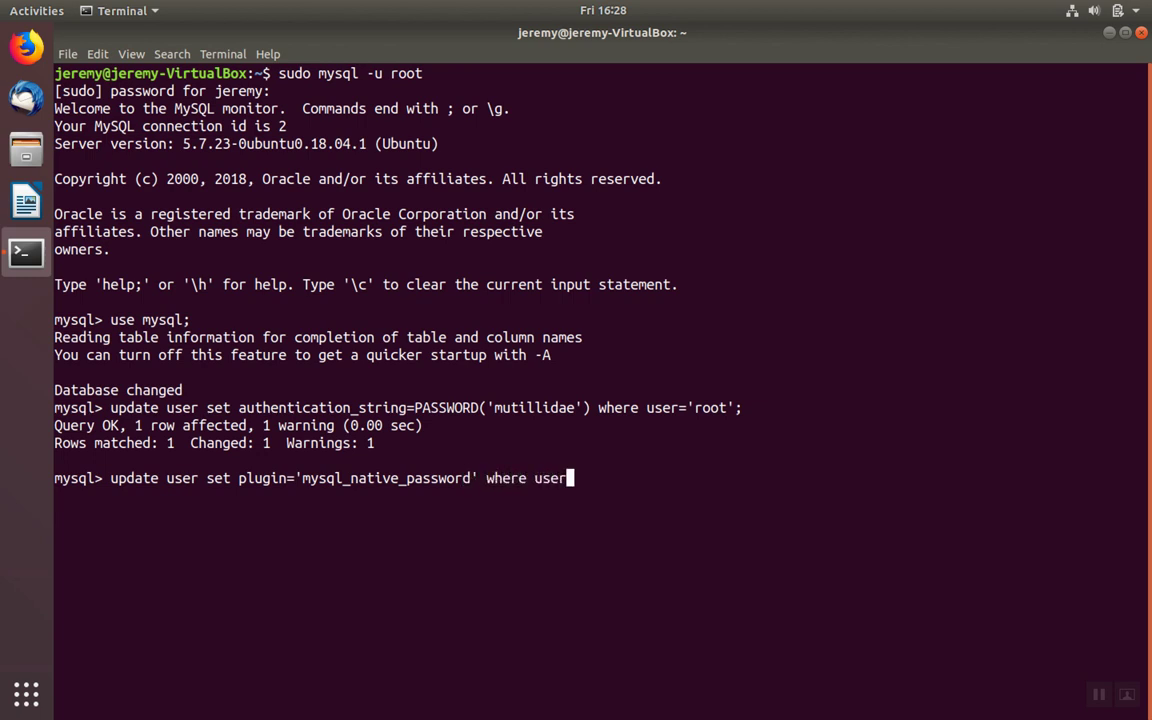
pyautogui.write("='r")
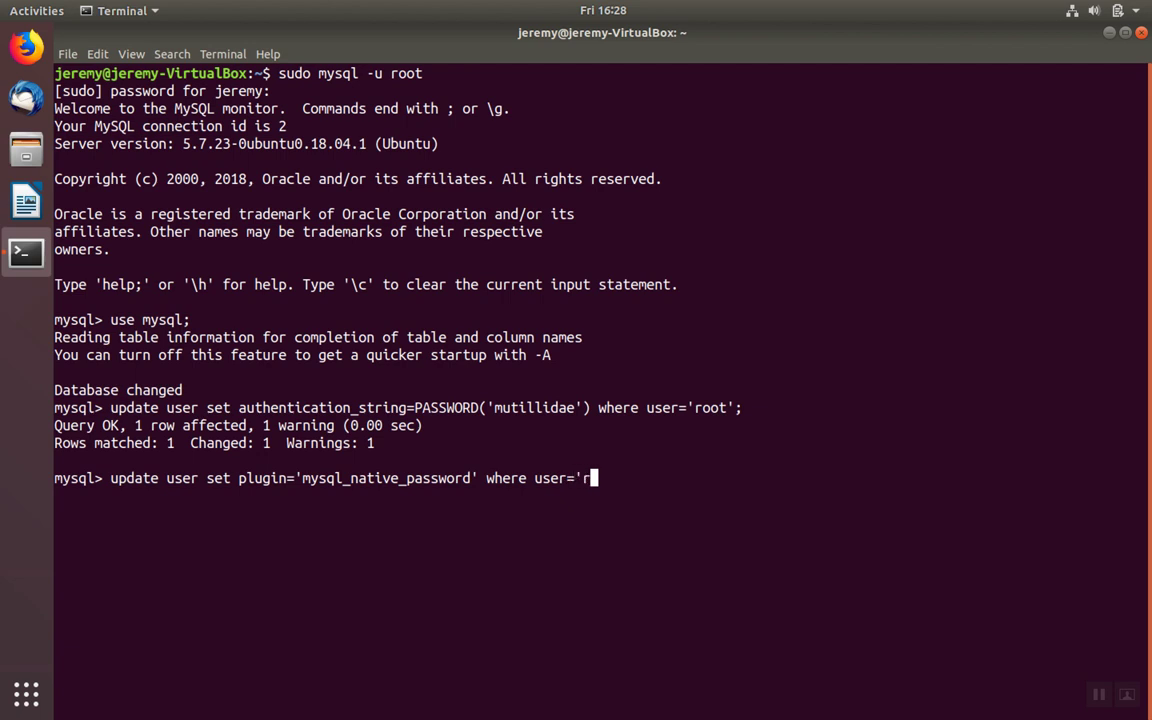
pyautogui.write("oot';")
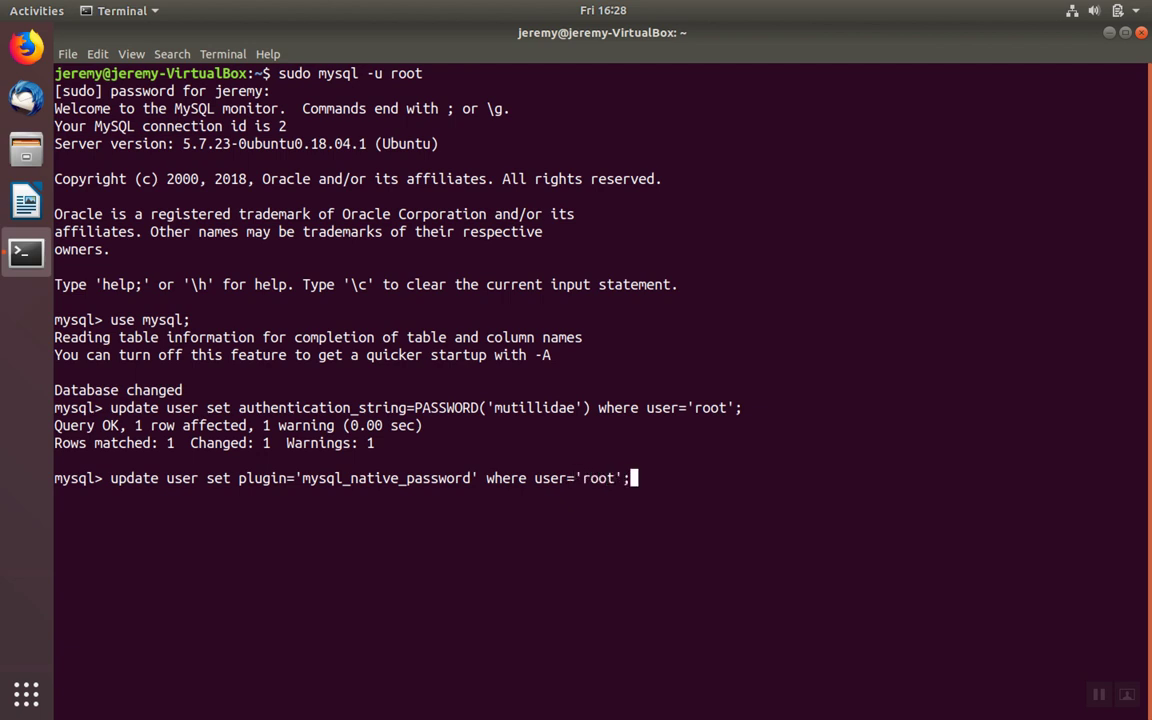
pyautogui.press('Return')
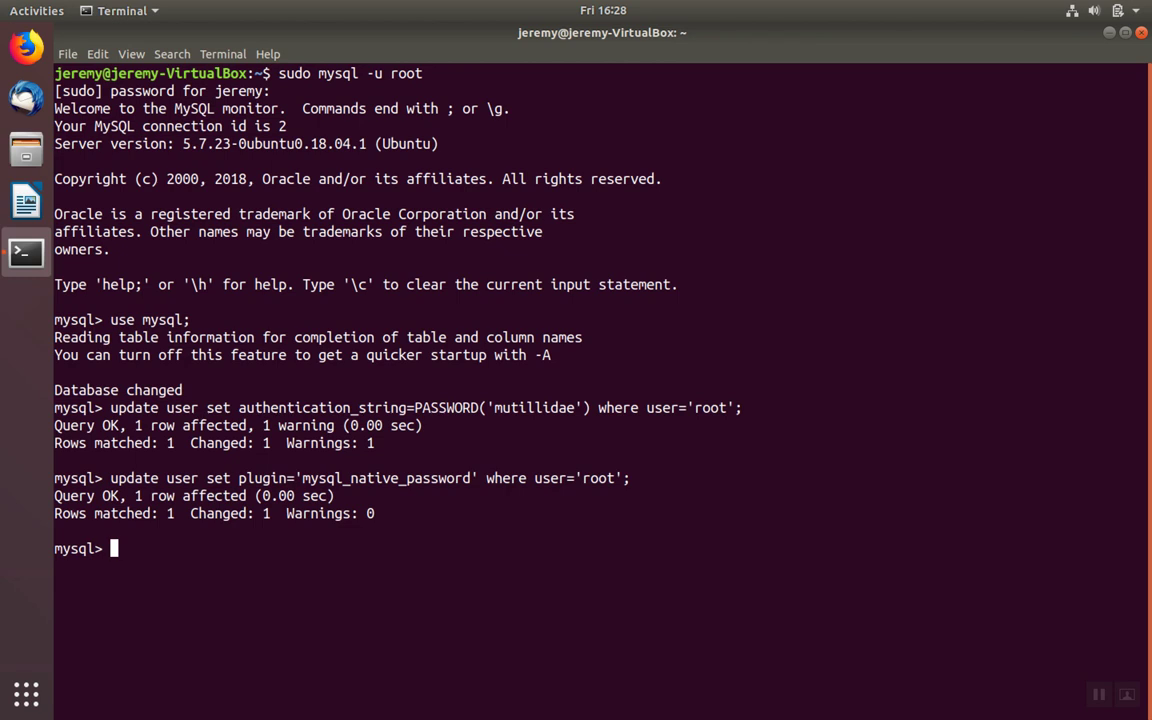
# - Reload the privilege tables with flush privileges;
pyautogui.write('flush priv')
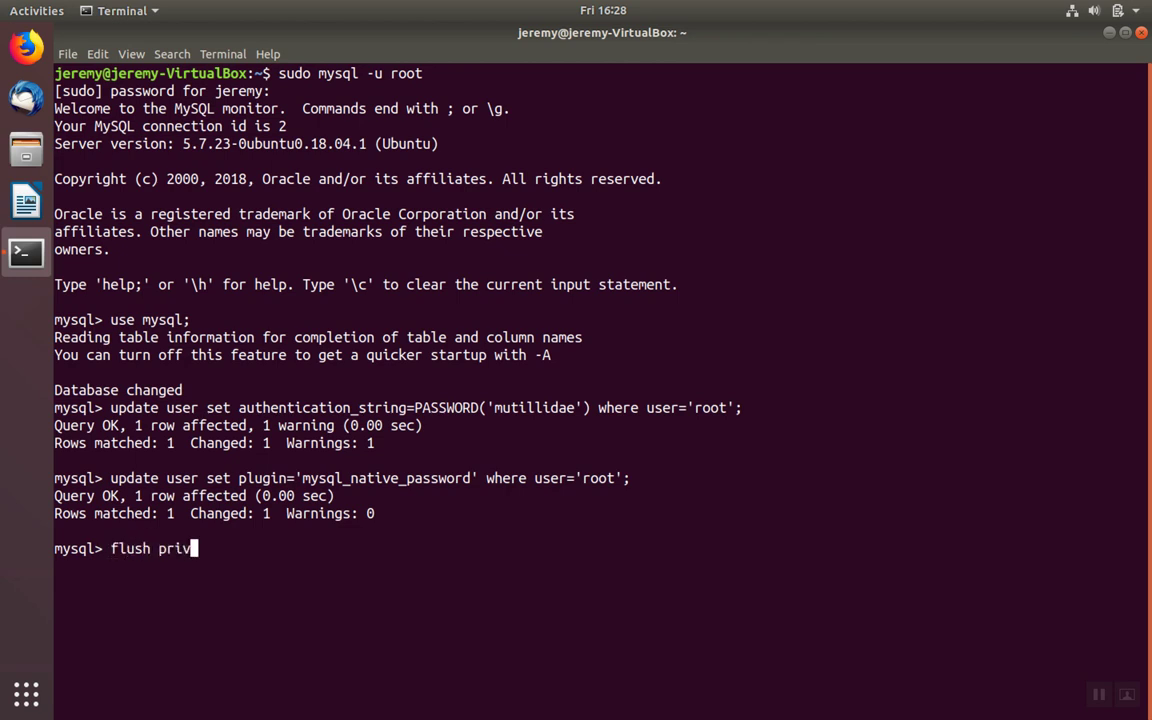
pyautogui.write('ileges')
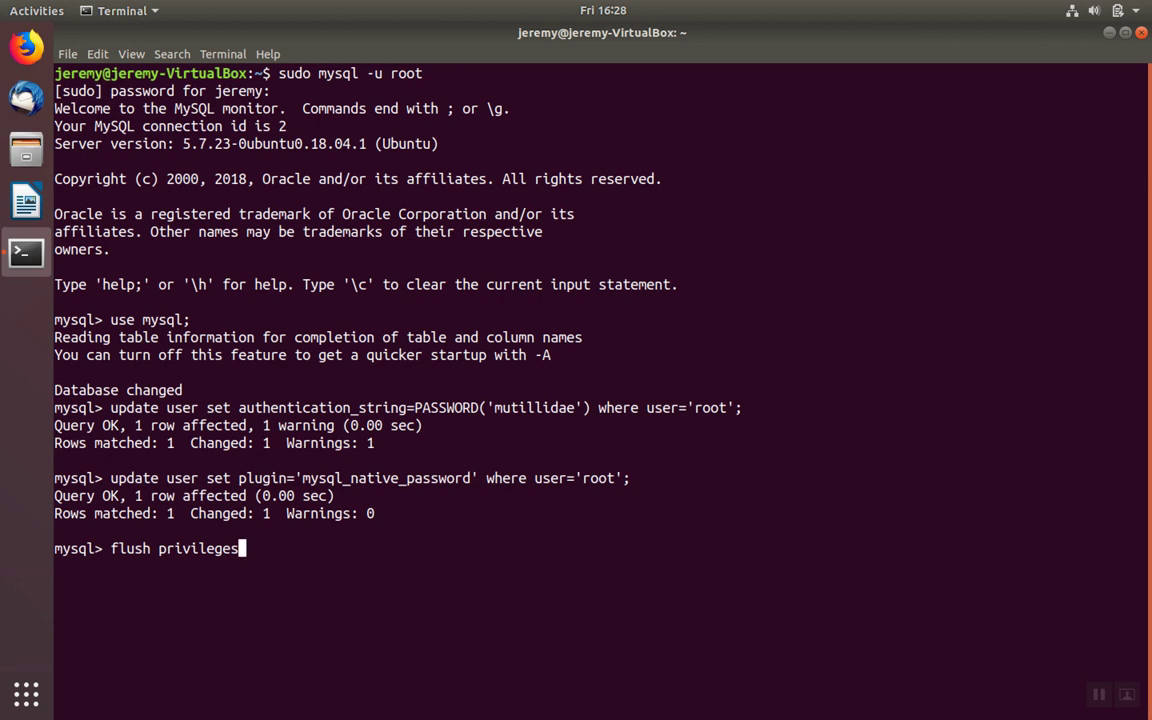
pyautogui.press('Return')
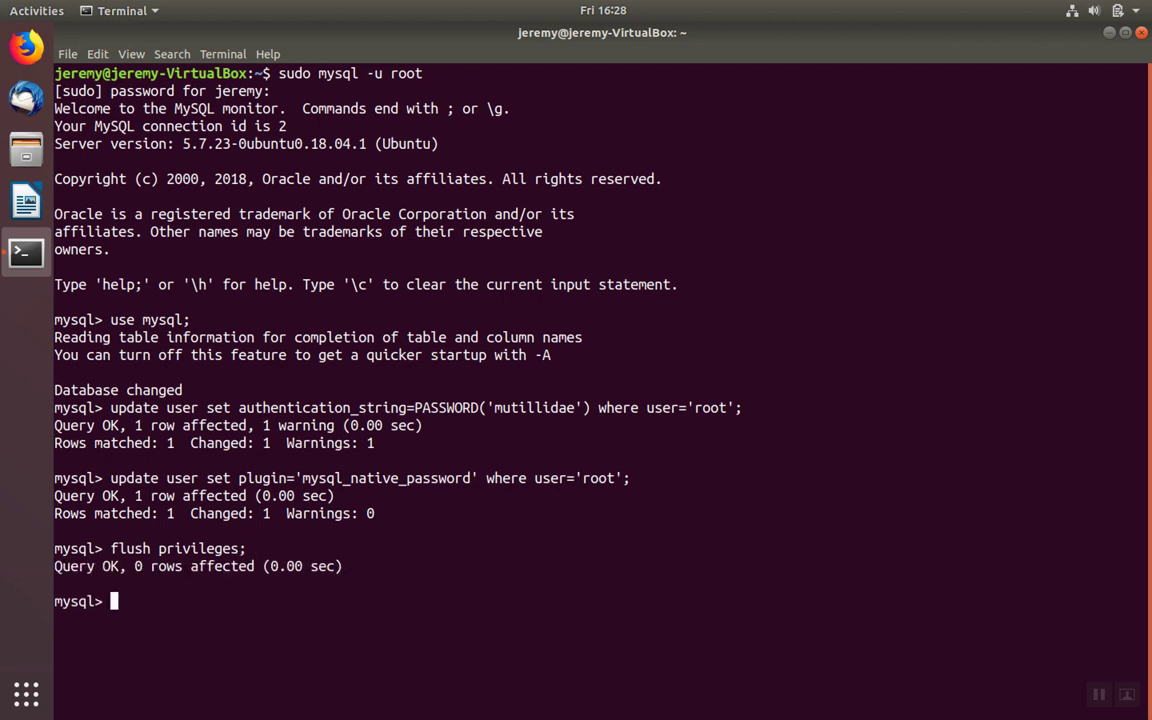
# - Exit the MySQL client, returning to the shell prompt after Bye
pyautogui.write('ex')
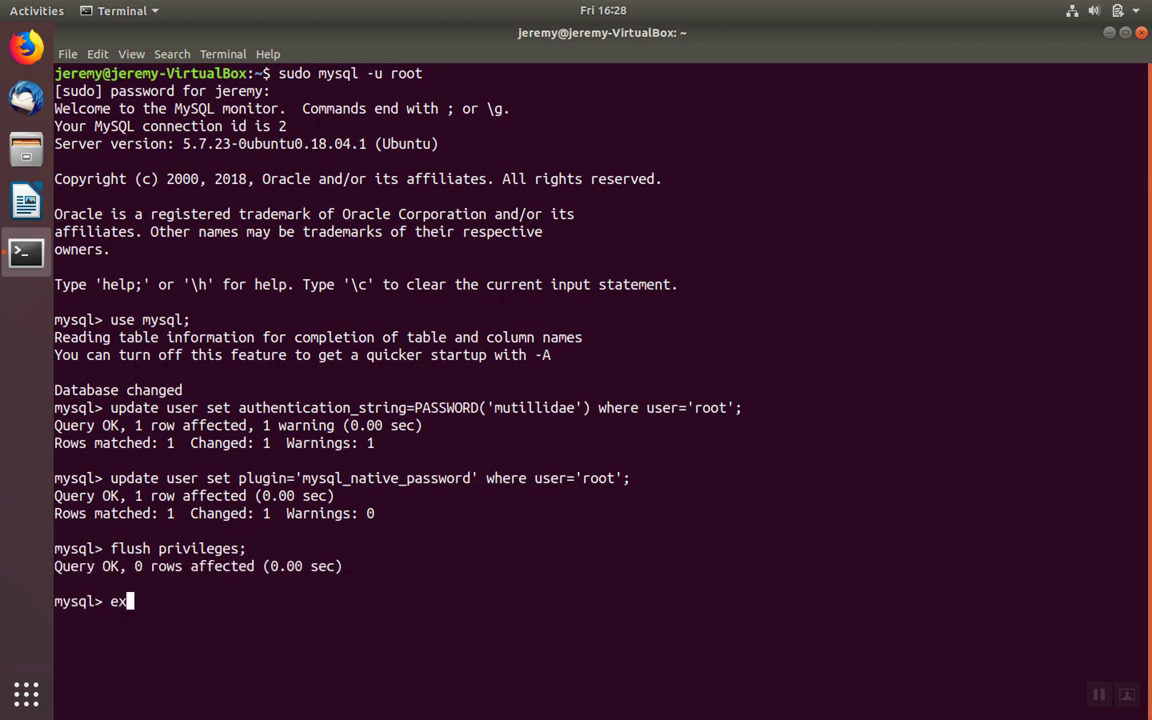
pyautogui.press('Return')
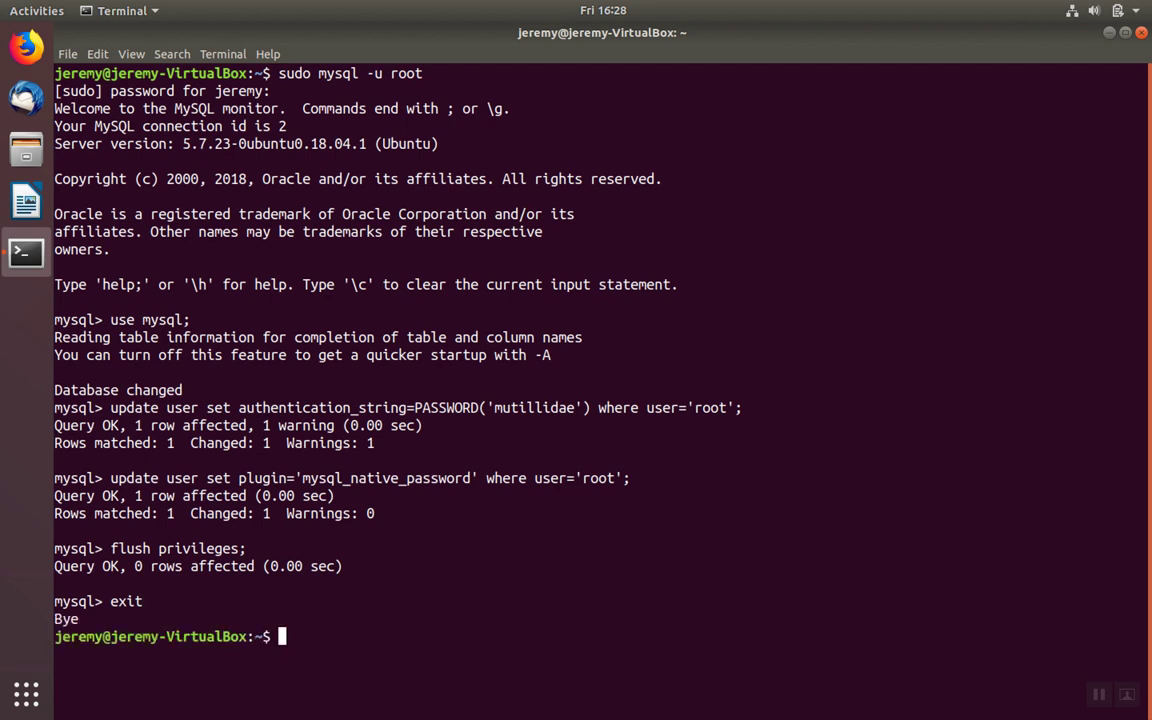